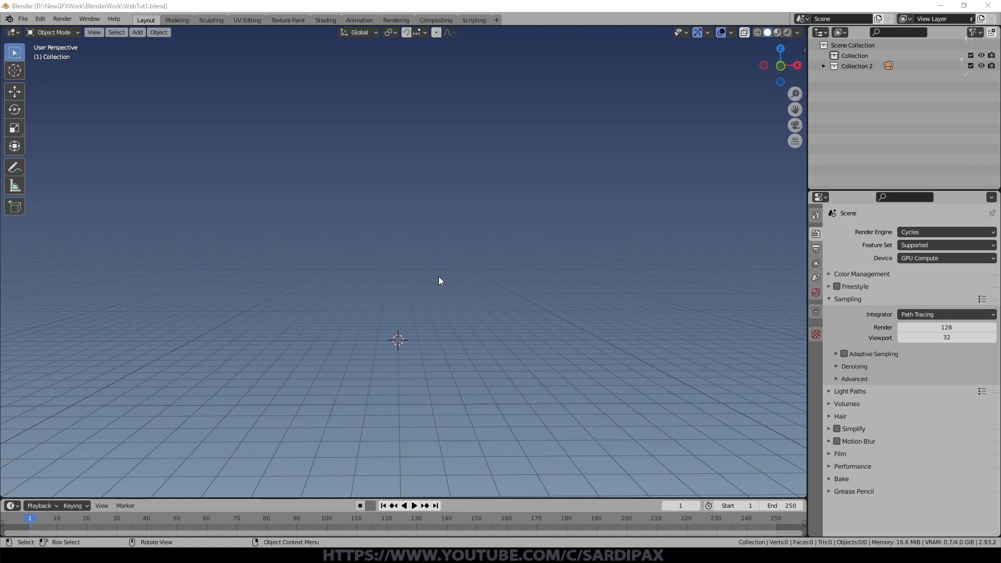
{"action": "mouse_move", "coordinate": [405, 274]}
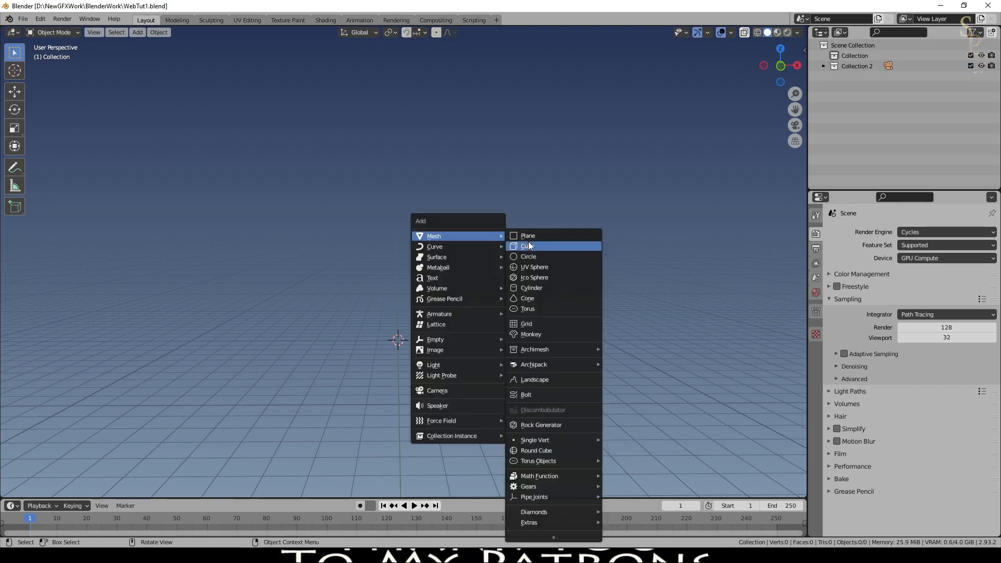
{"action": "mouse_move", "coordinate": [435, 349]}
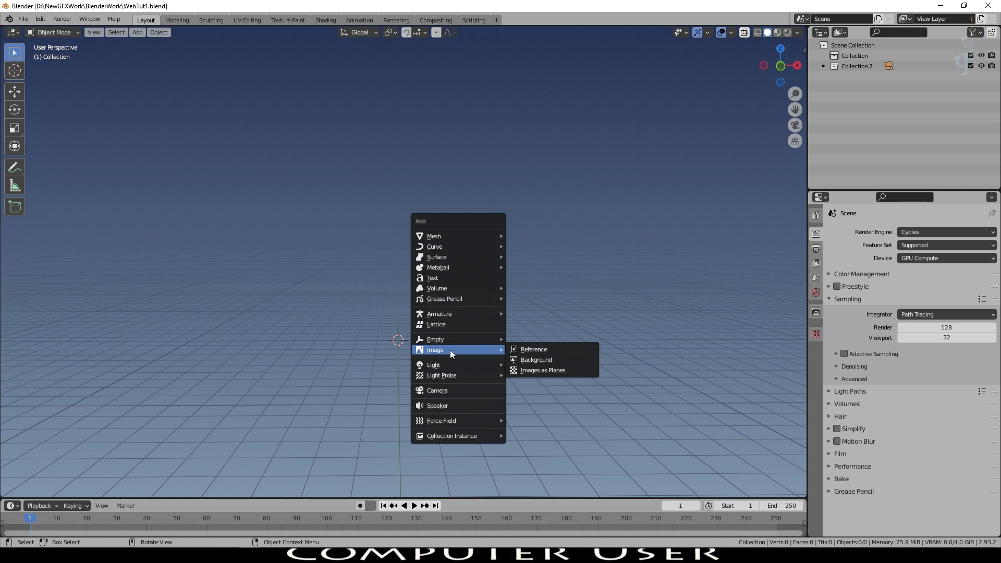
{"action": "mouse_move", "coordinate": [541, 371]}
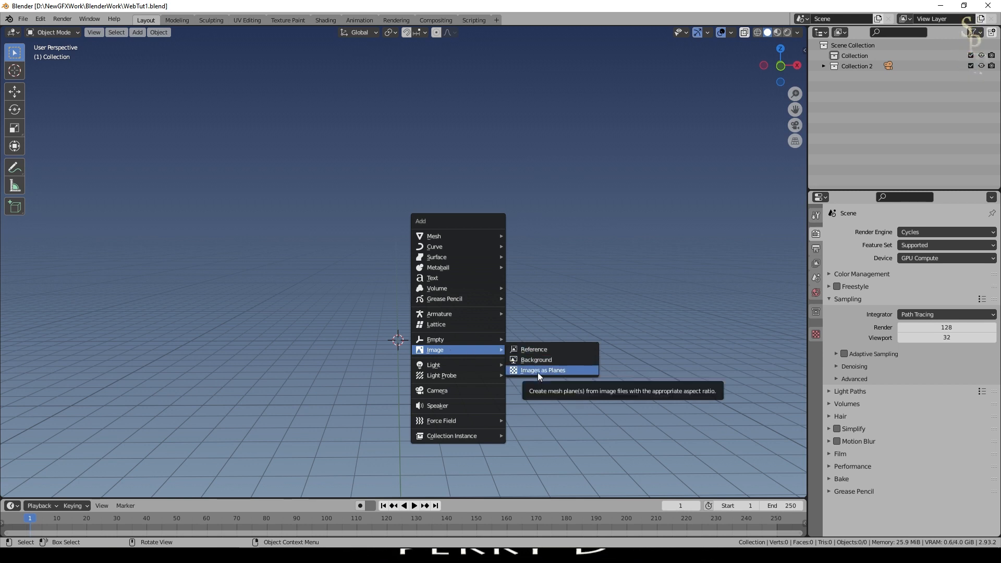
- Import SpiderWeb1.jpg as an image plane via Images as Planes
{"action": "left_click", "coordinate": [542, 370]}
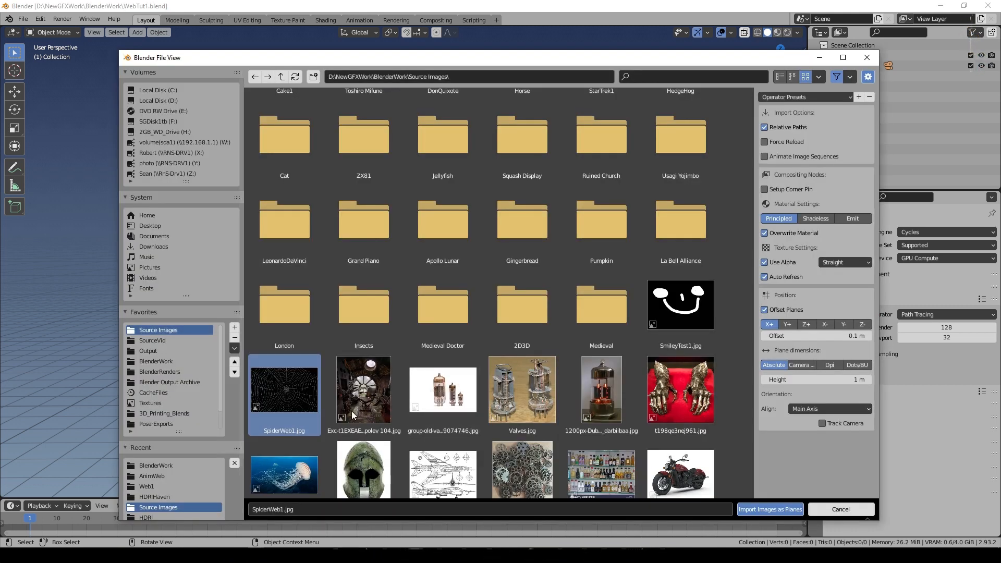
{"action": "left_click", "coordinate": [770, 509]}
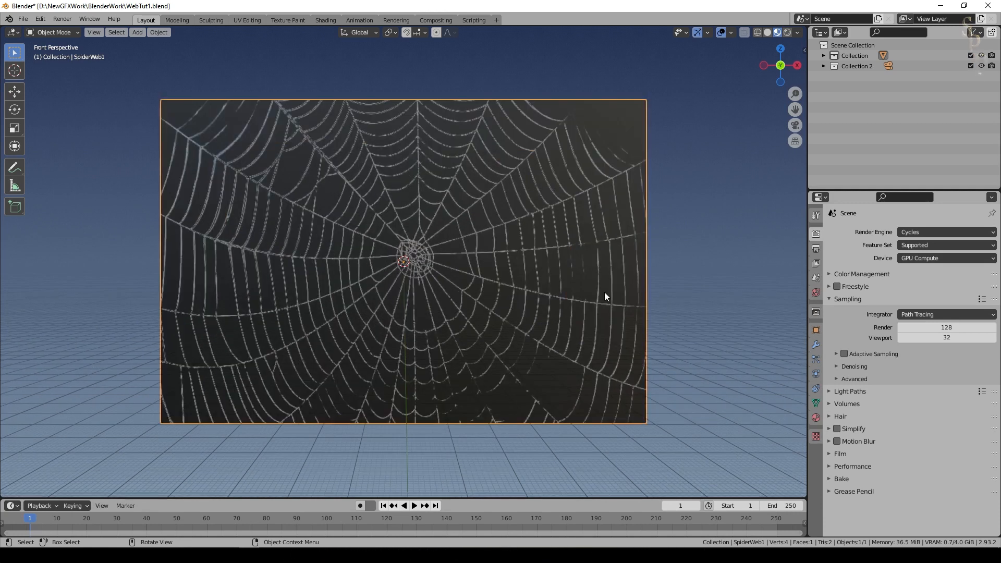
{"action": "mouse_move", "coordinate": [739, 454]}
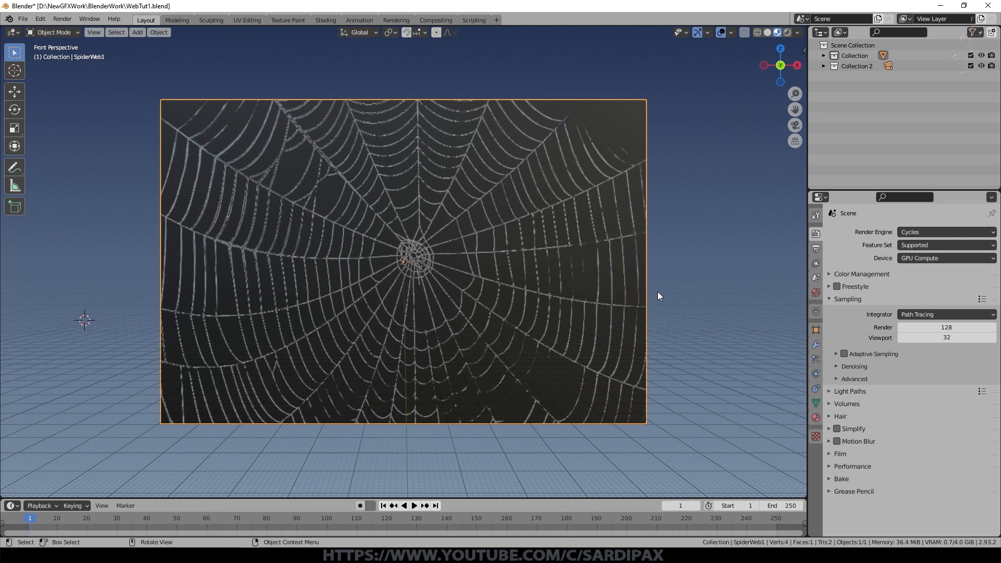
{"action": "mouse_move", "coordinate": [594, 292]}
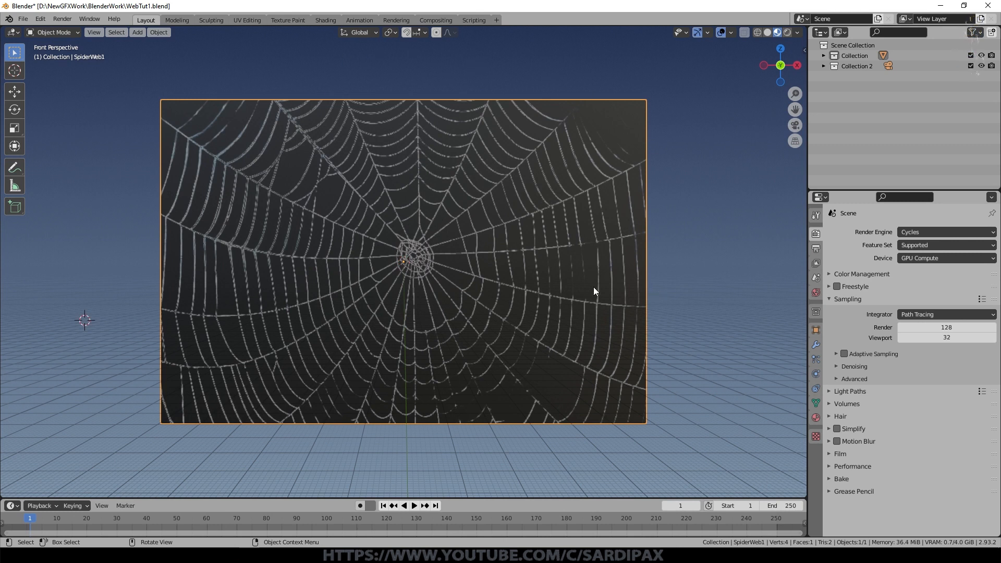
{"action": "mouse_move", "coordinate": [611, 291]}
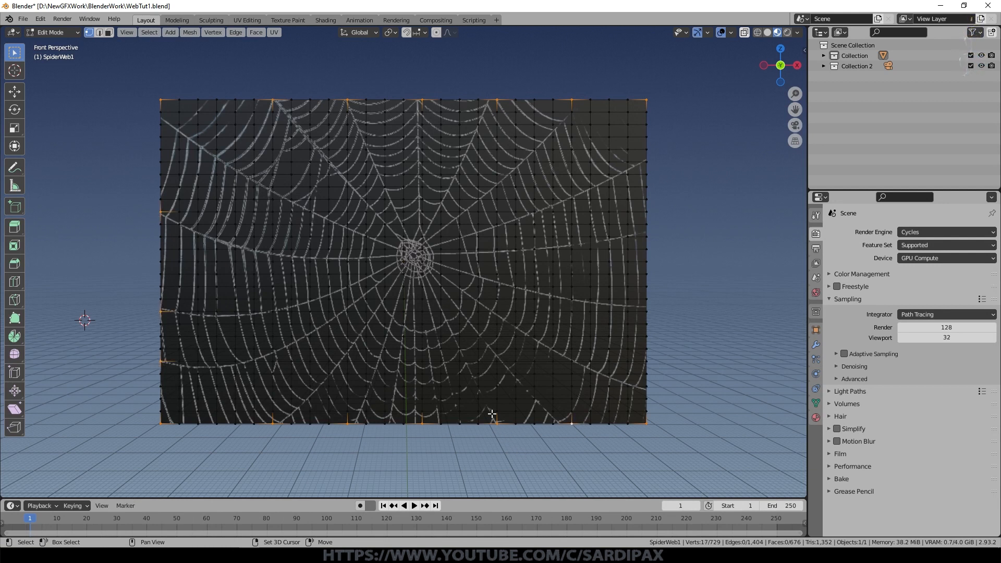
- Add a vertex group named Group to the subdivided web mesh and return to Object Mode
{"action": "left_click", "coordinate": [816, 330]}
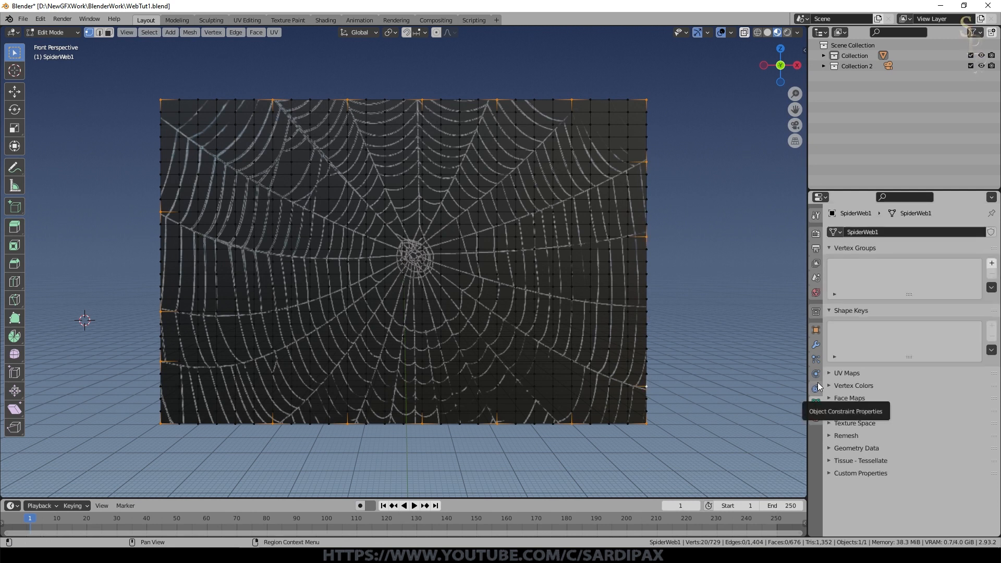
{"action": "left_click", "coordinate": [992, 263]}
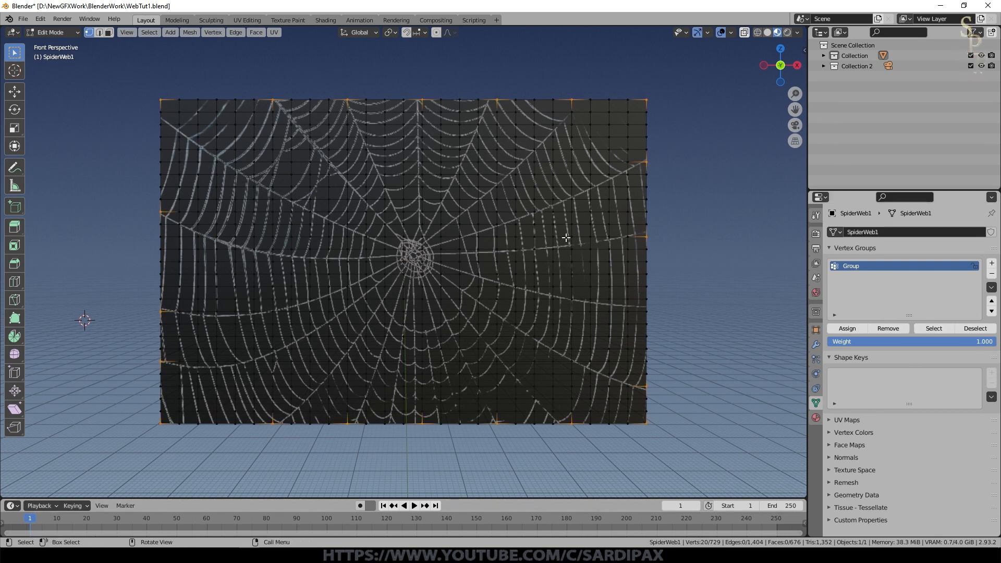
{"action": "key", "text": "Tab"}
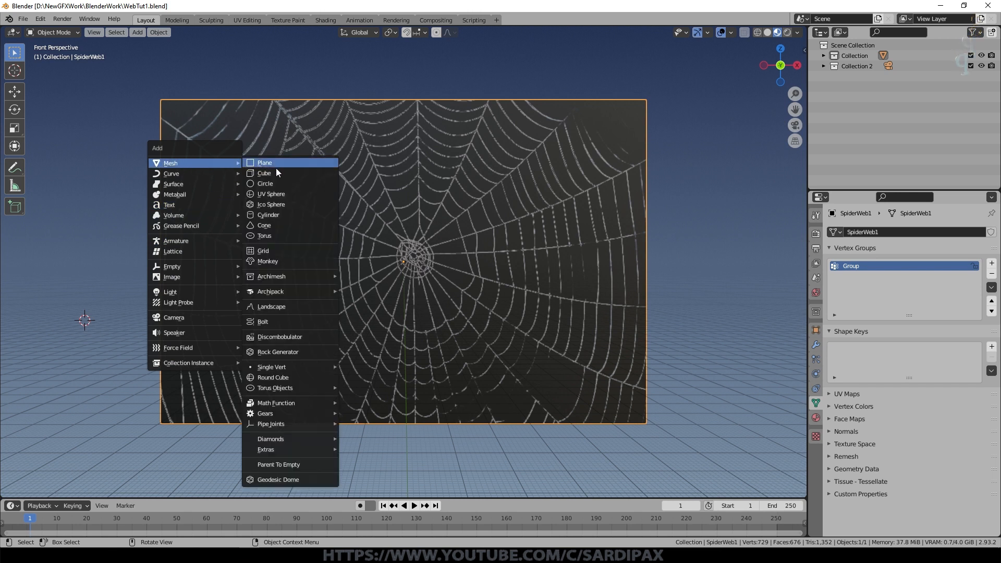
- Add a smooth-shaded icosphere, move it right of the web, shrink it and apply its scale
{"action": "left_click", "coordinate": [271, 204]}
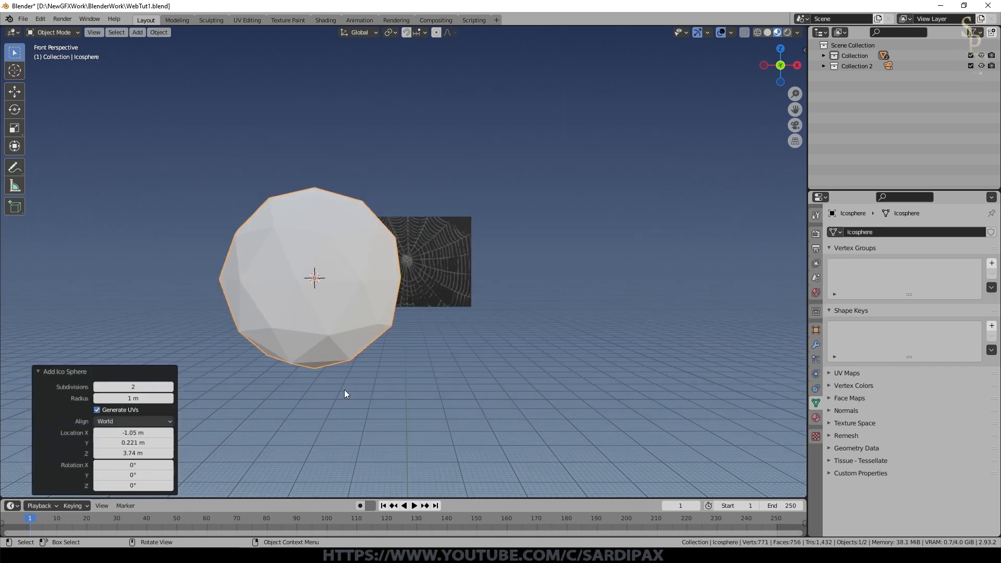
{"action": "mouse_move", "coordinate": [366, 266]}
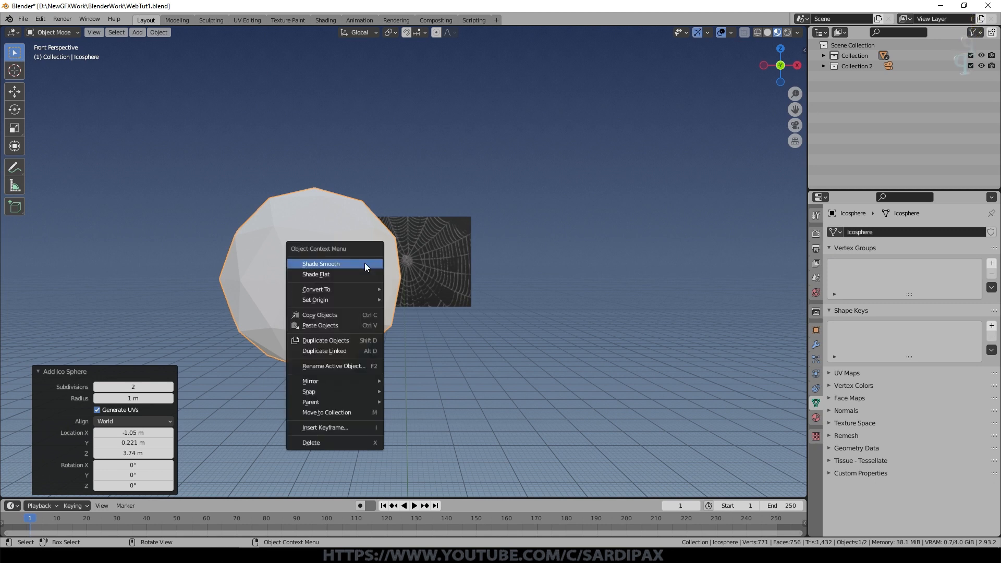
{"action": "left_click", "coordinate": [320, 264]}
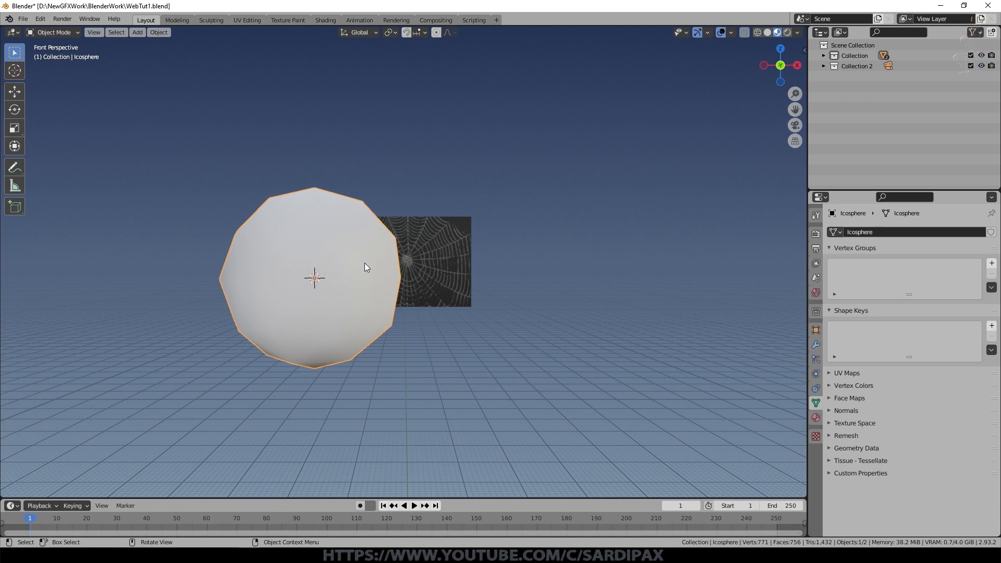
{"action": "mouse_move", "coordinate": [351, 305]}
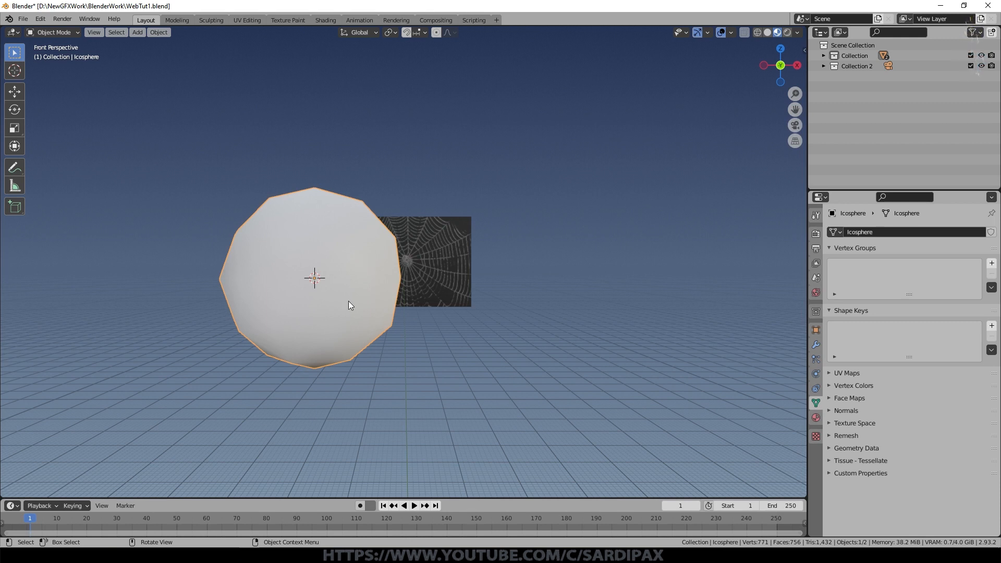
{"action": "mouse_move", "coordinate": [415, 291]}
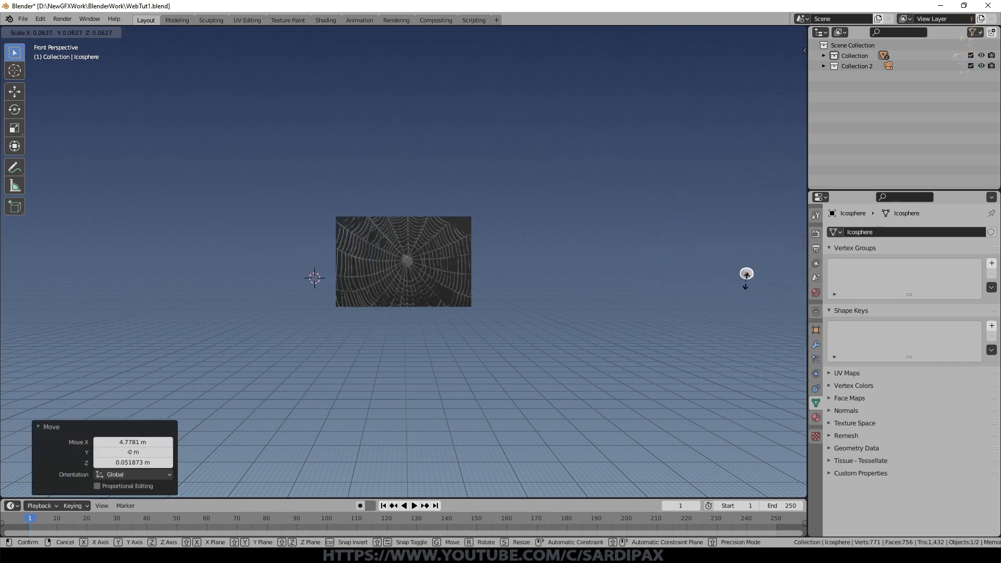
{"action": "left_click", "coordinate": [747, 273]}
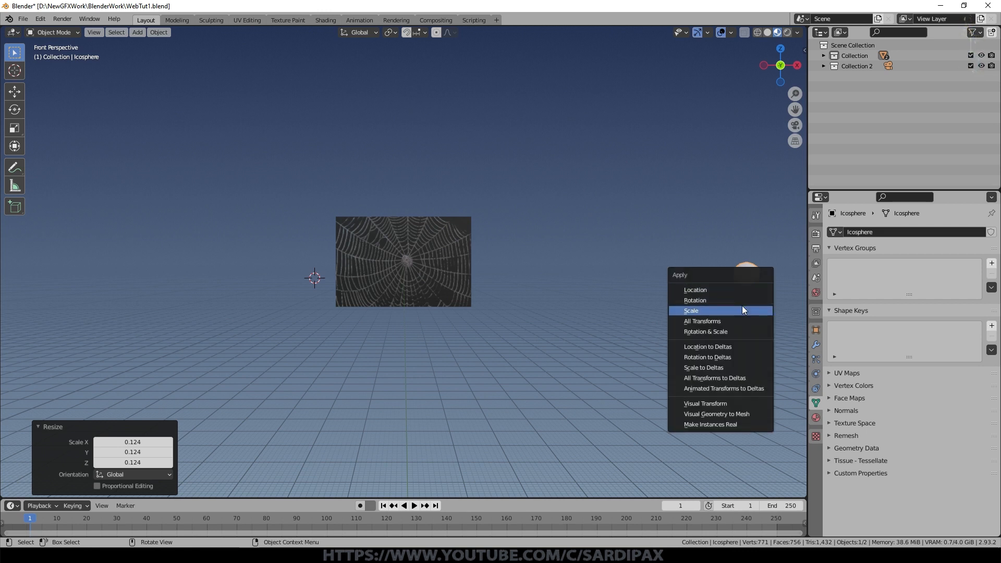
{"action": "left_click", "coordinate": [690, 311]}
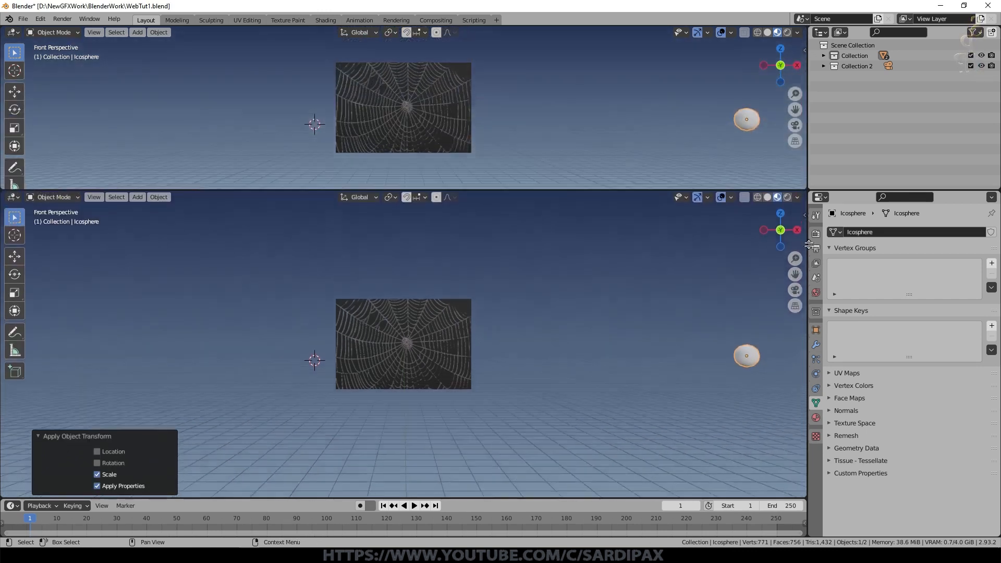
- In the Shader Editor give the droplet a Glass BSDF material Drop with IOR 1.33
{"action": "left_click", "coordinate": [12, 32]}
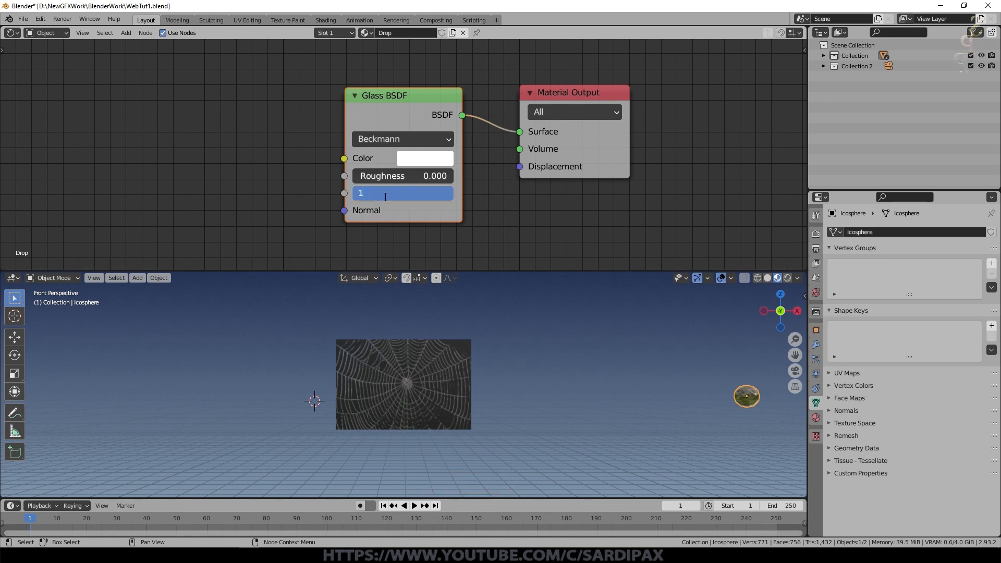
{"action": "type", "text": "1.33"}
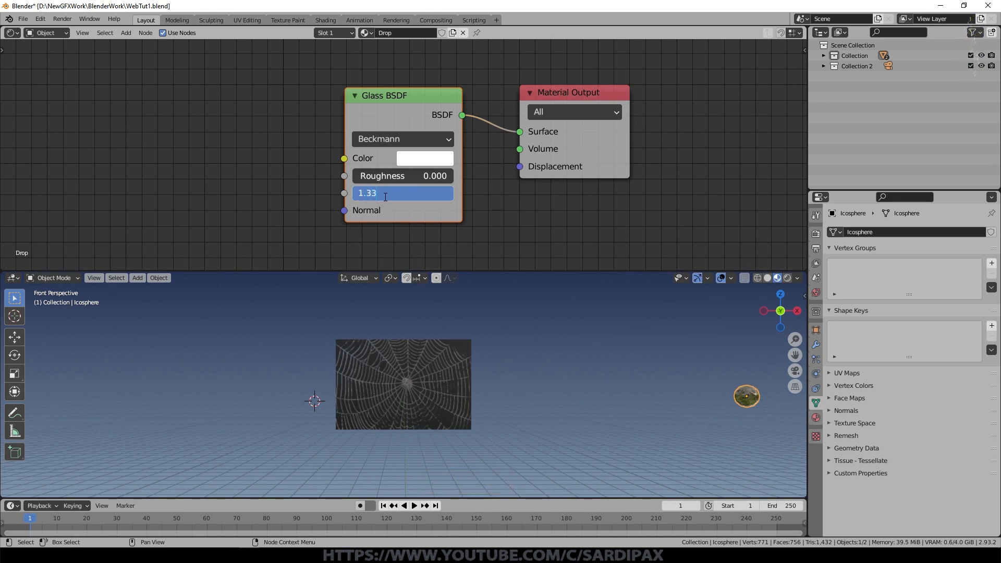
{"action": "key", "text": "Return"}
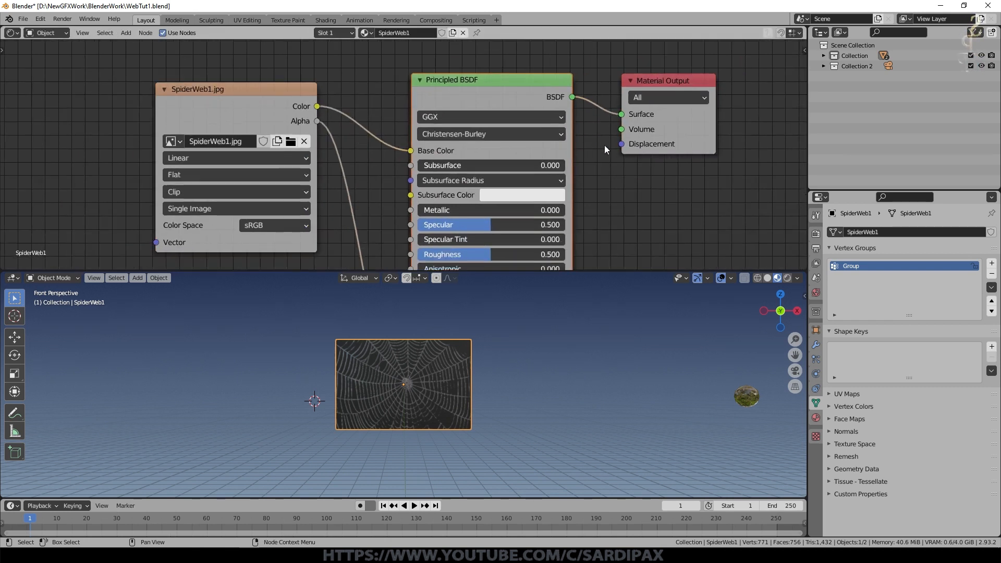
- In Geometry Nodes add a Point Distribute node on the web with density 10
{"action": "left_click", "coordinate": [10, 32]}
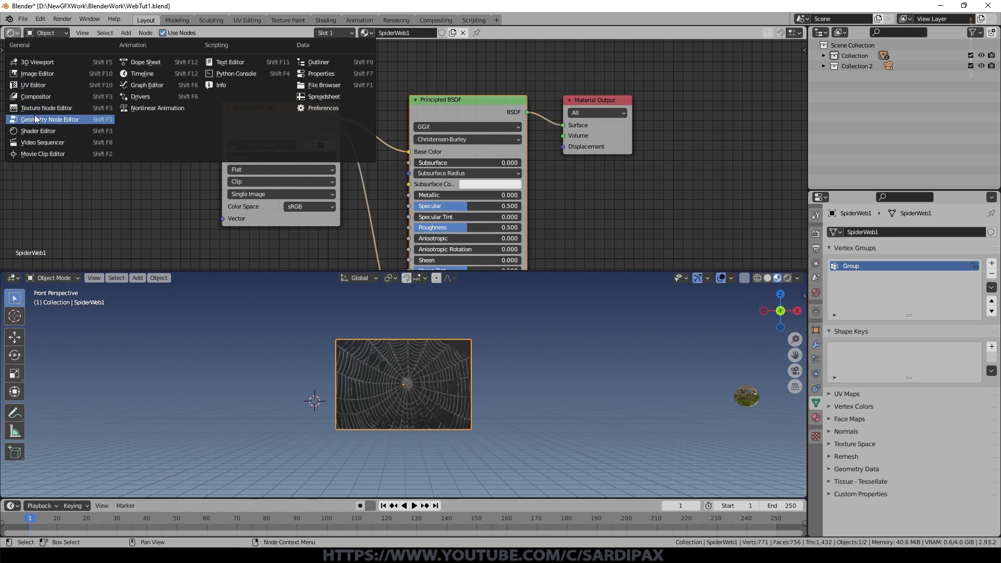
{"action": "left_click", "coordinate": [49, 119]}
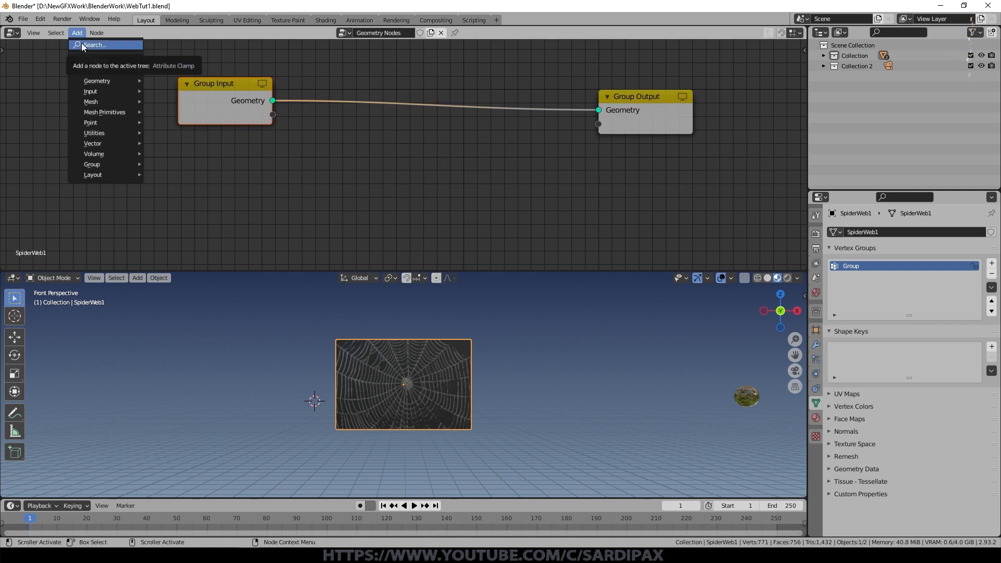
{"action": "mouse_move", "coordinate": [91, 122]}
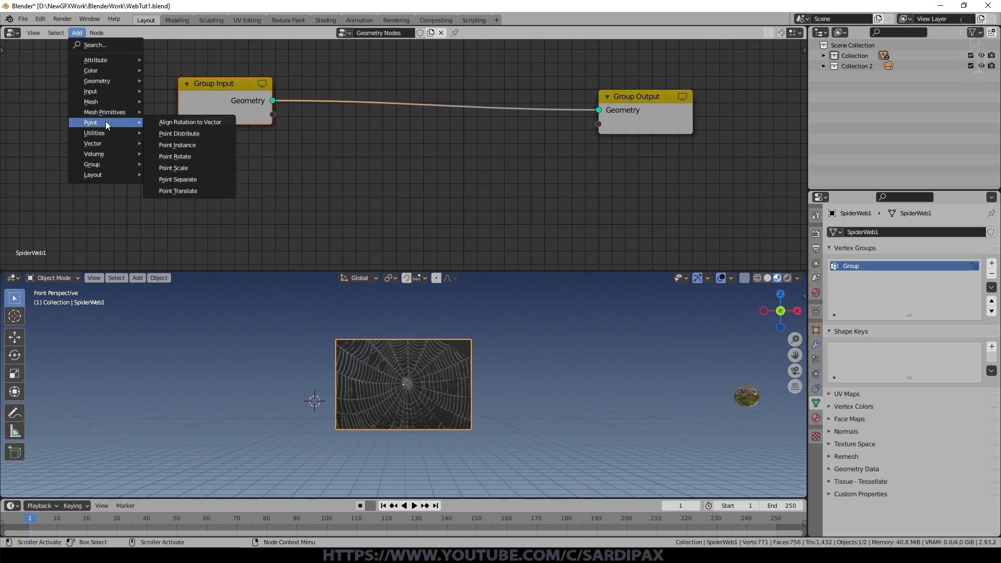
{"action": "left_click", "coordinate": [179, 134]}
{"action": "type", "text": "10"}
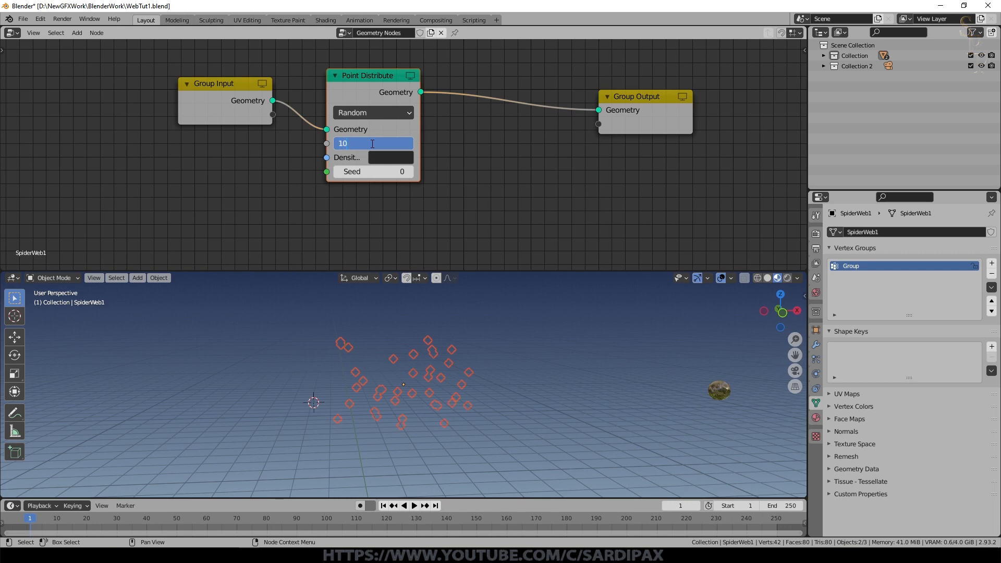
{"action": "key", "text": "Return"}
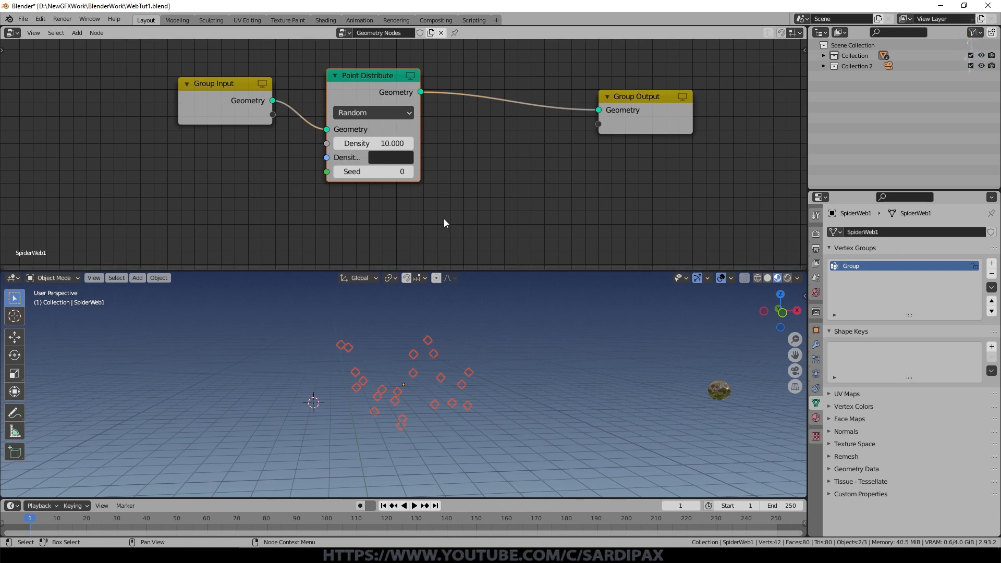
- Add a Point Instance node that places the Icosphere on every scattered point
{"action": "left_click", "coordinate": [76, 33]}
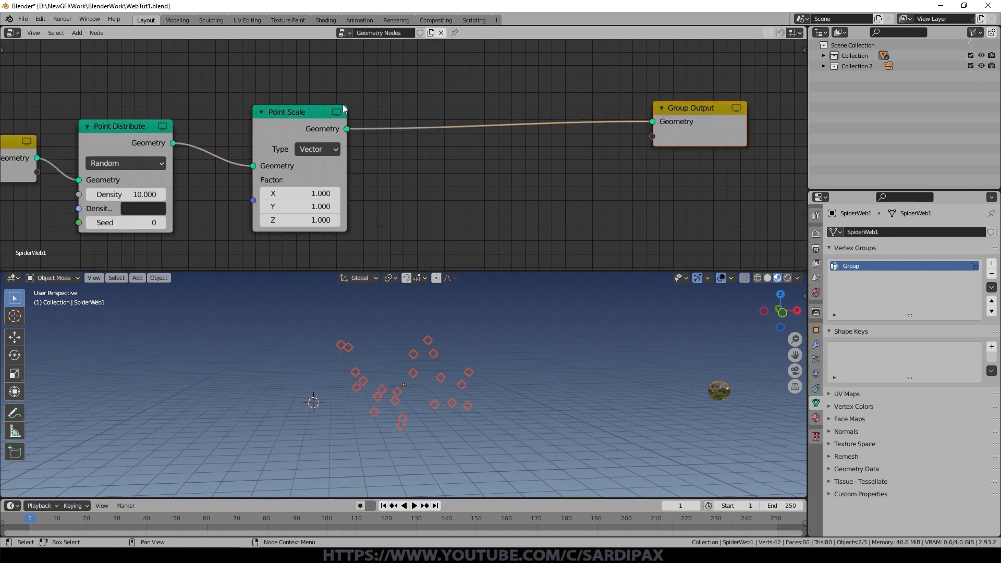
{"action": "left_click", "coordinate": [76, 32]}
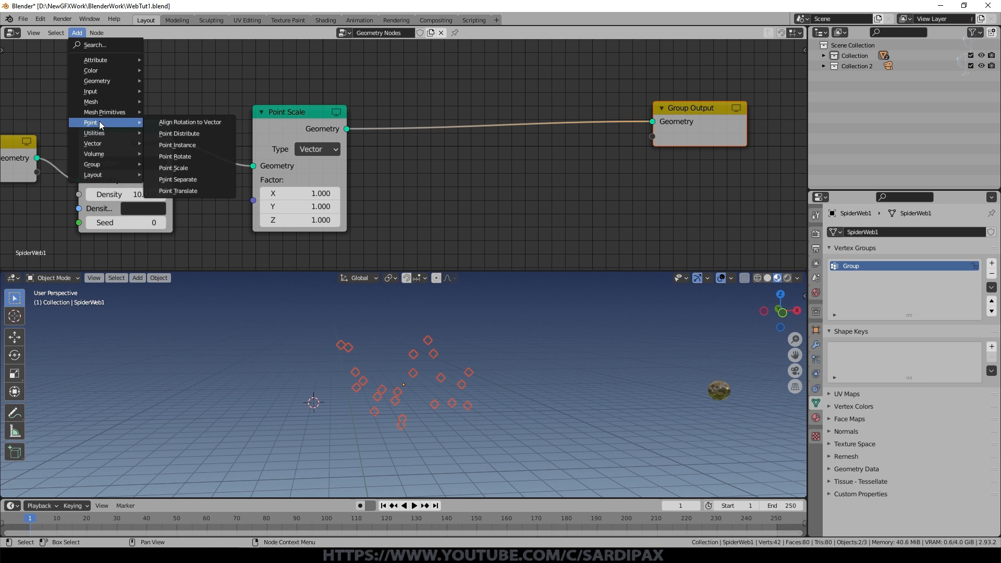
{"action": "left_click", "coordinate": [177, 145]}
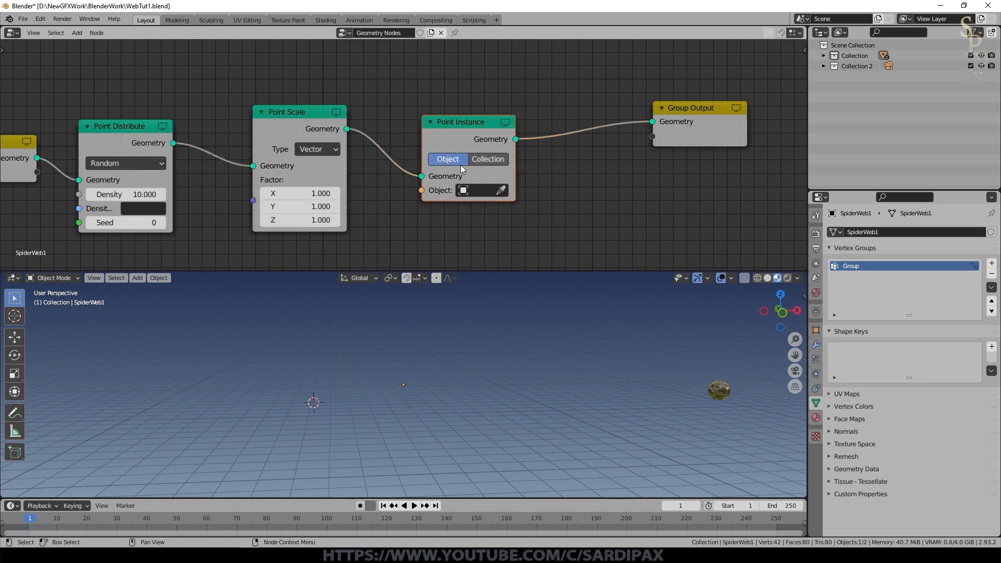
{"action": "left_click", "coordinate": [479, 190]}
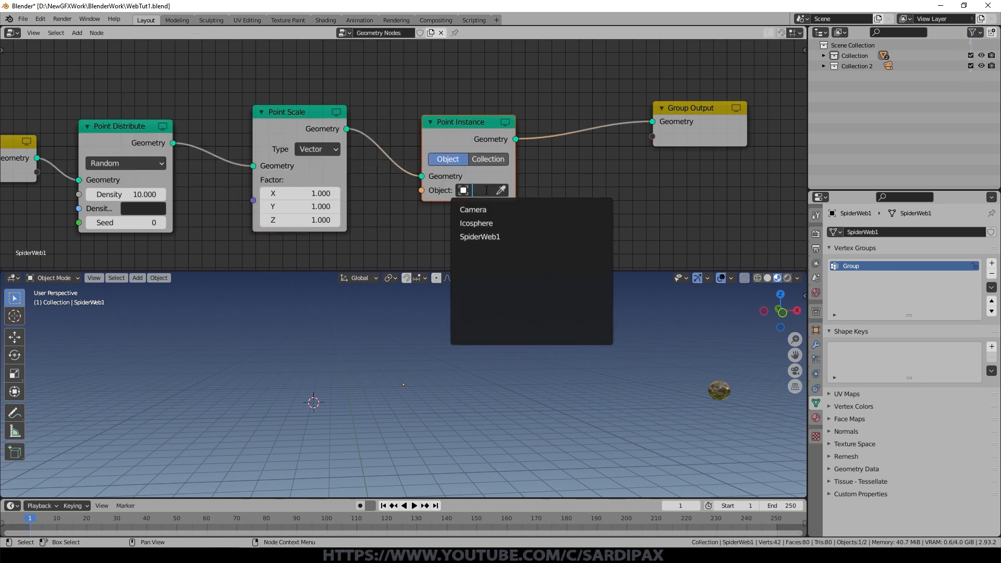
{"action": "left_click", "coordinate": [476, 223]}
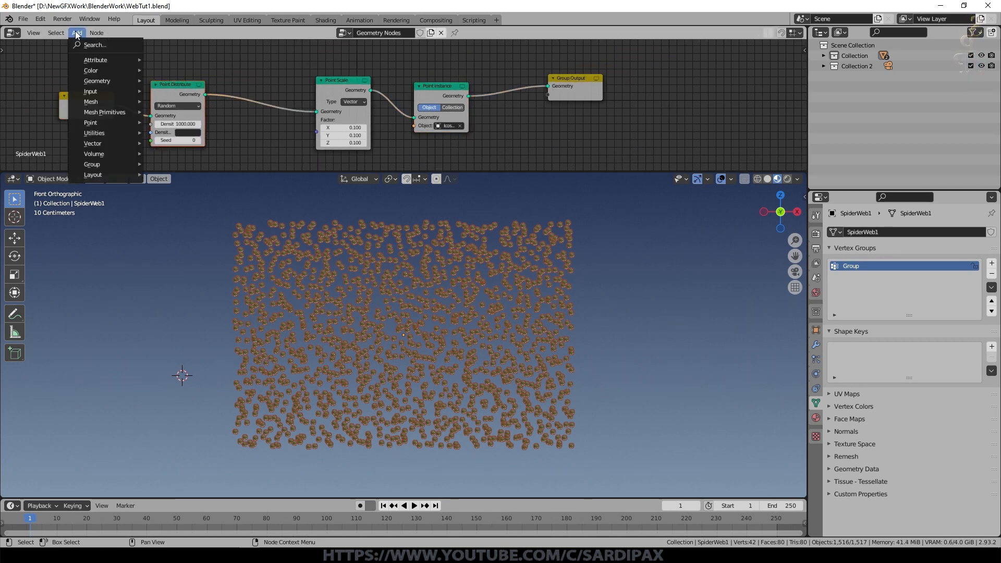
{"action": "mouse_move", "coordinate": [95, 59]}
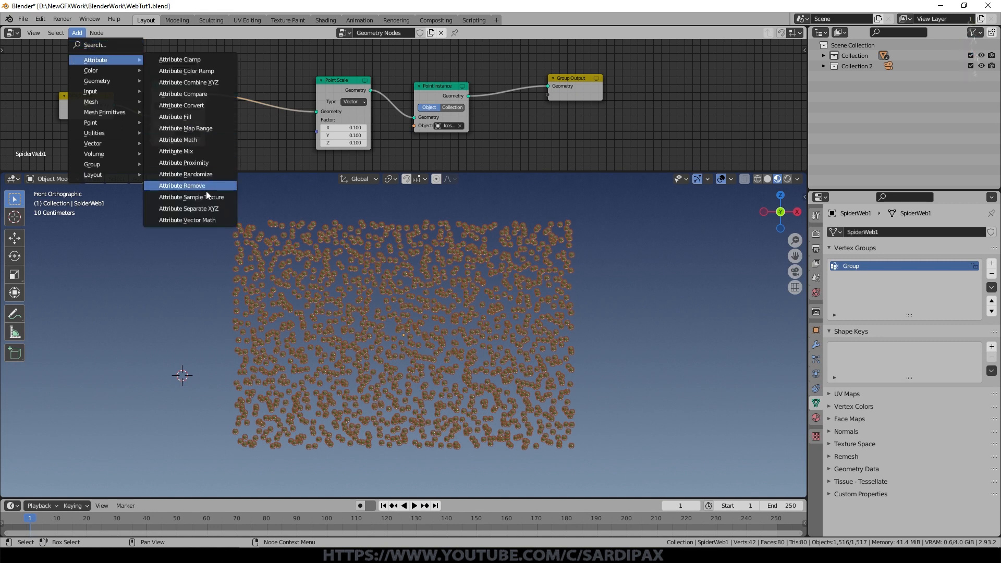
- Insert an Attribute Sample Texture node between distribution and scaling with a new SpiderWeb1 texture
{"action": "left_click", "coordinate": [188, 197]}
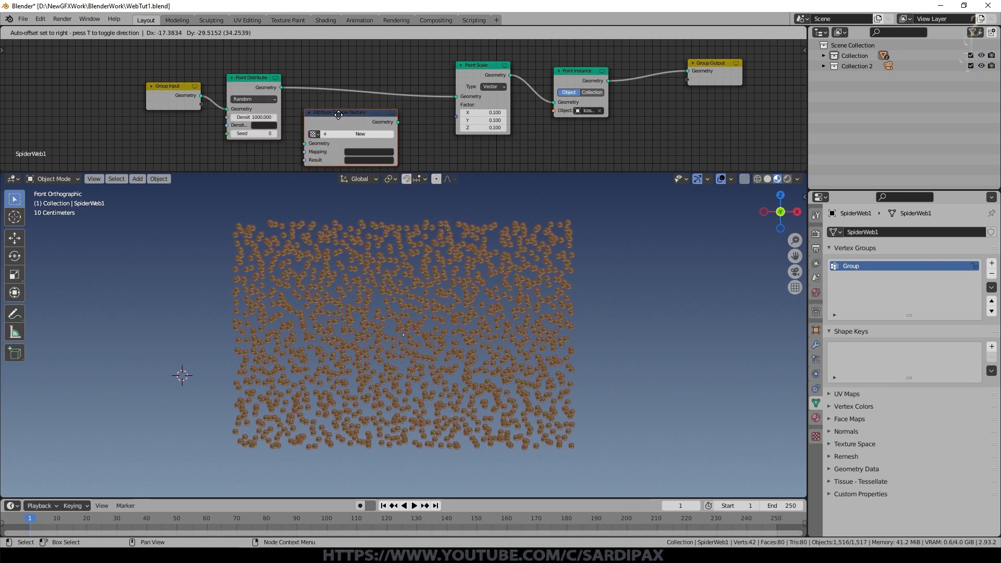
{"action": "left_click_drag", "start_coordinate": [338, 113], "coordinate": [345, 69]}
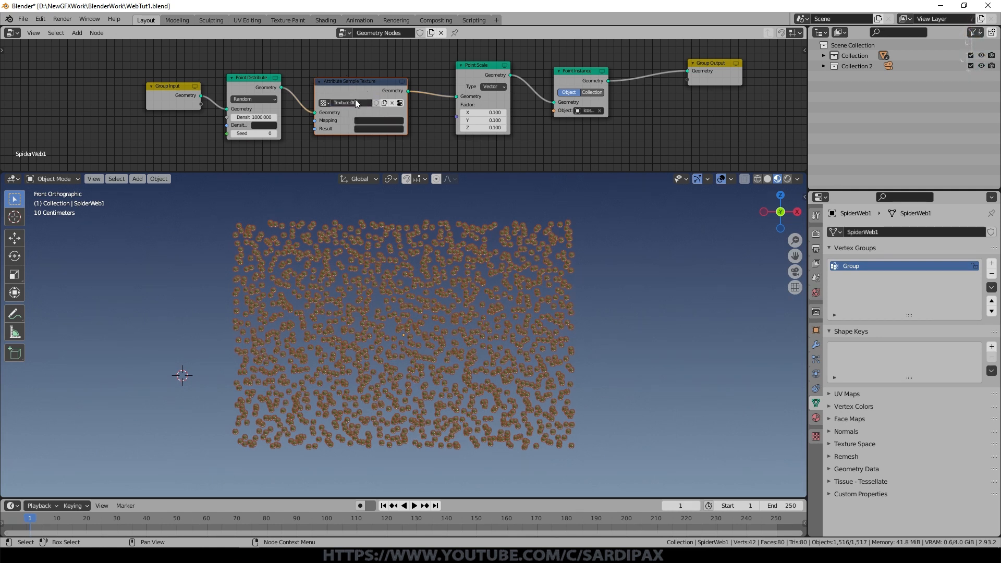
{"action": "left_click", "coordinate": [401, 103]}
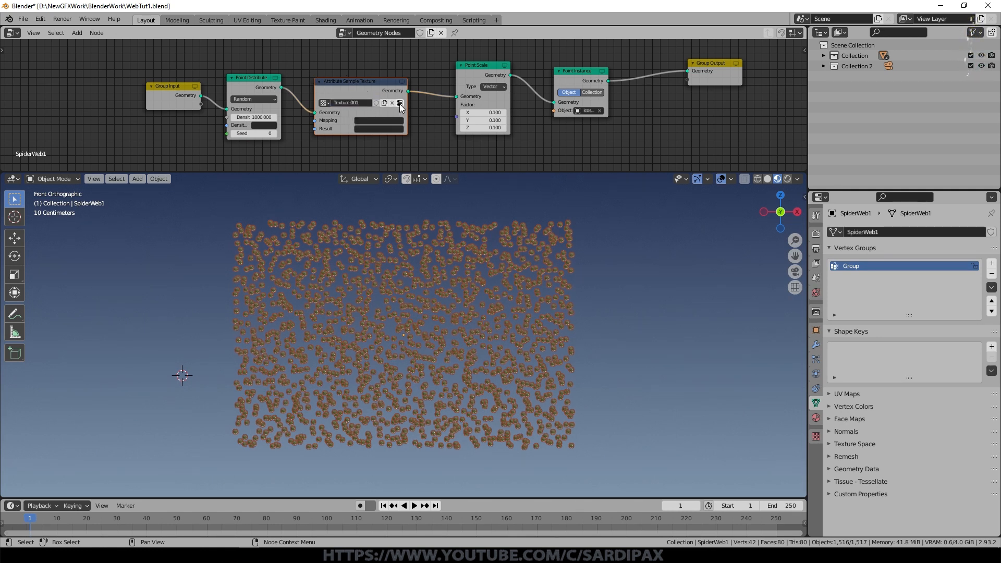
{"action": "left_click", "coordinate": [400, 103]}
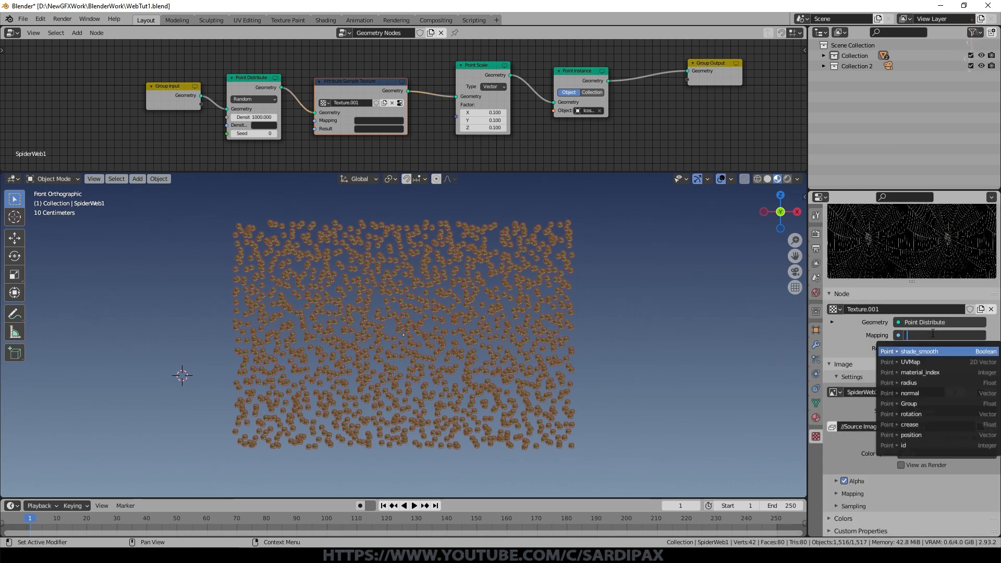
- Map the texture by the UVMap attribute and write its result to scale
{"action": "left_click", "coordinate": [910, 362]}
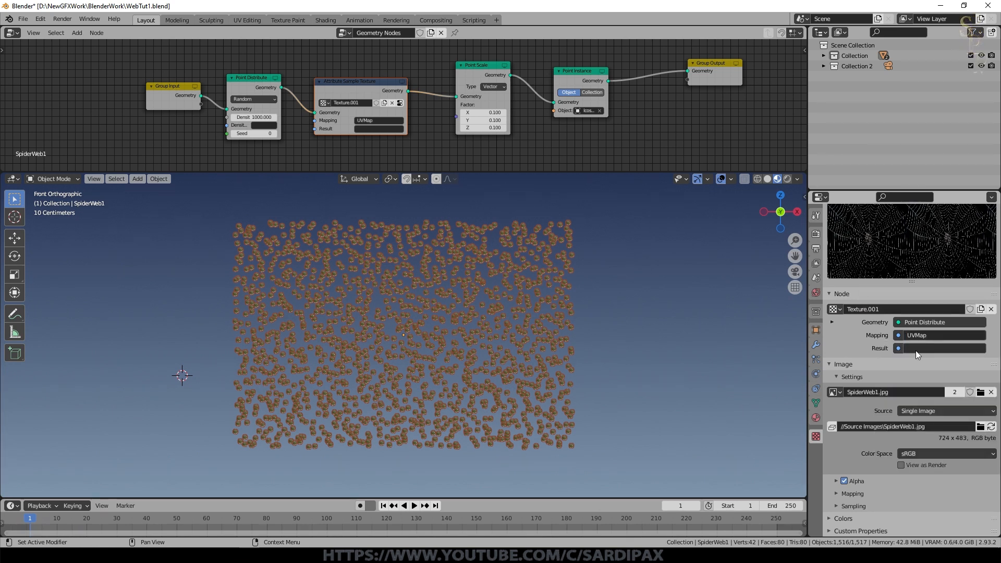
{"action": "left_click", "coordinate": [378, 129]}
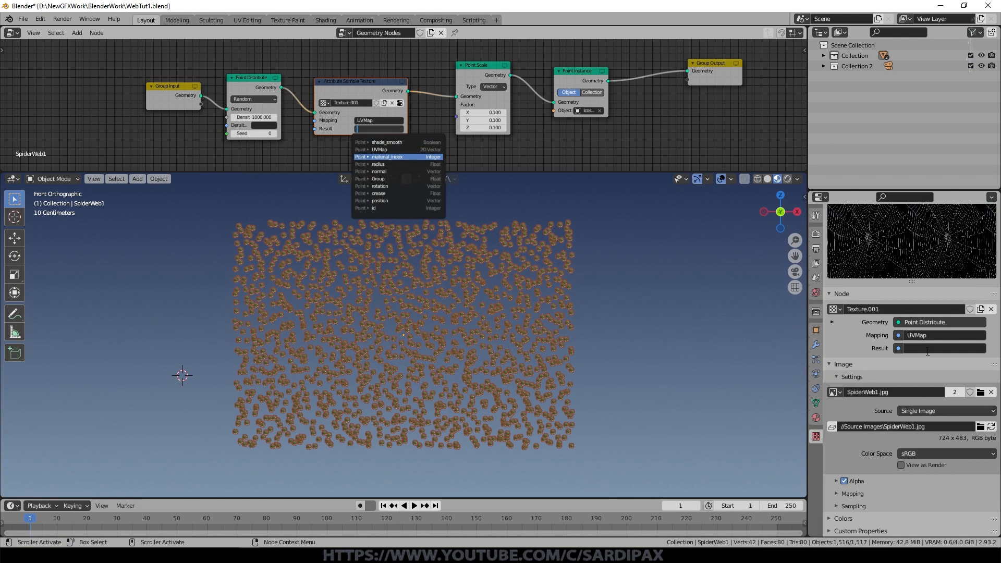
{"action": "type", "text": "scale"}
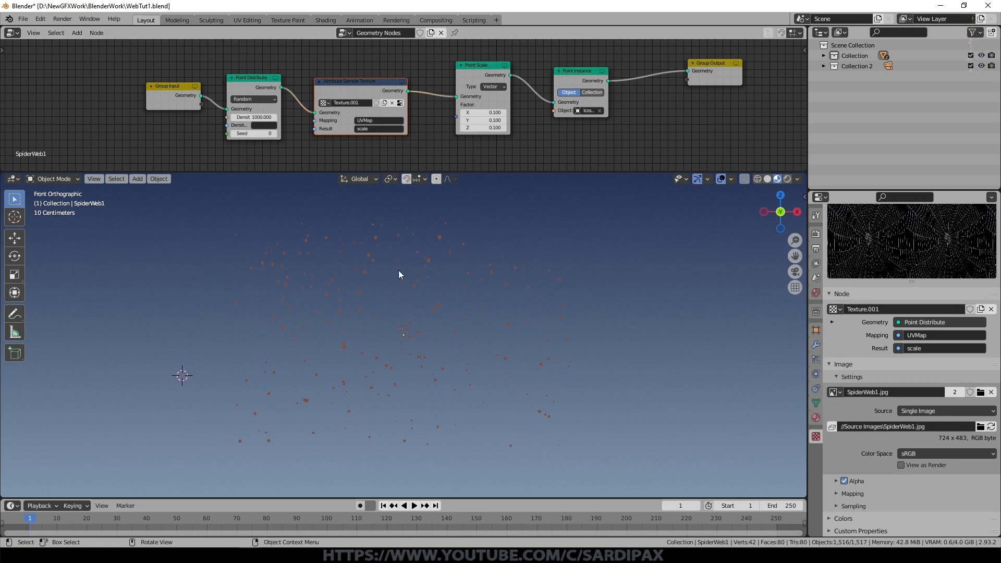
{"action": "mouse_move", "coordinate": [388, 235]}
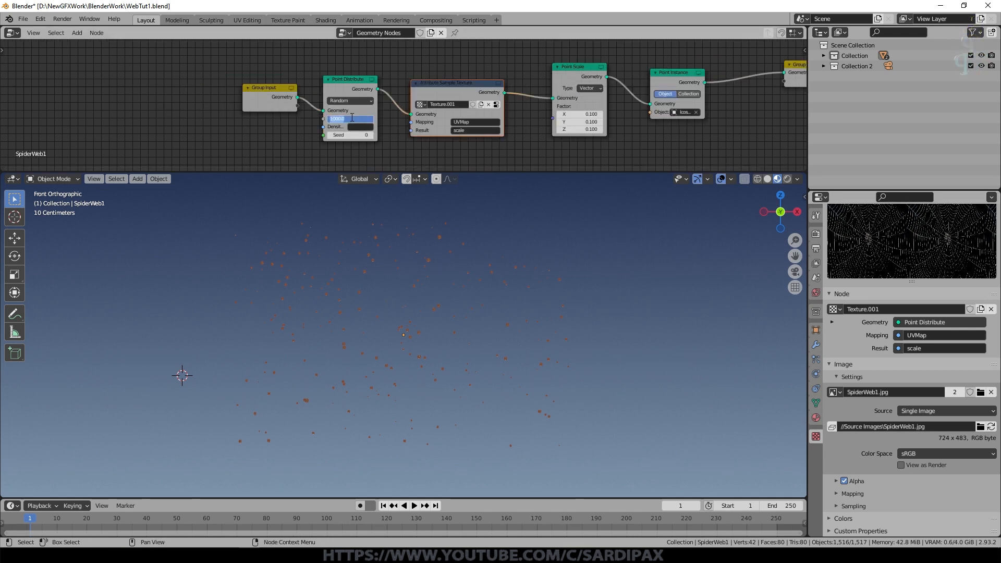
- Raise point density to 5000 and boost the texture's brightness and contrast
{"action": "type", "text": "1000.0"}
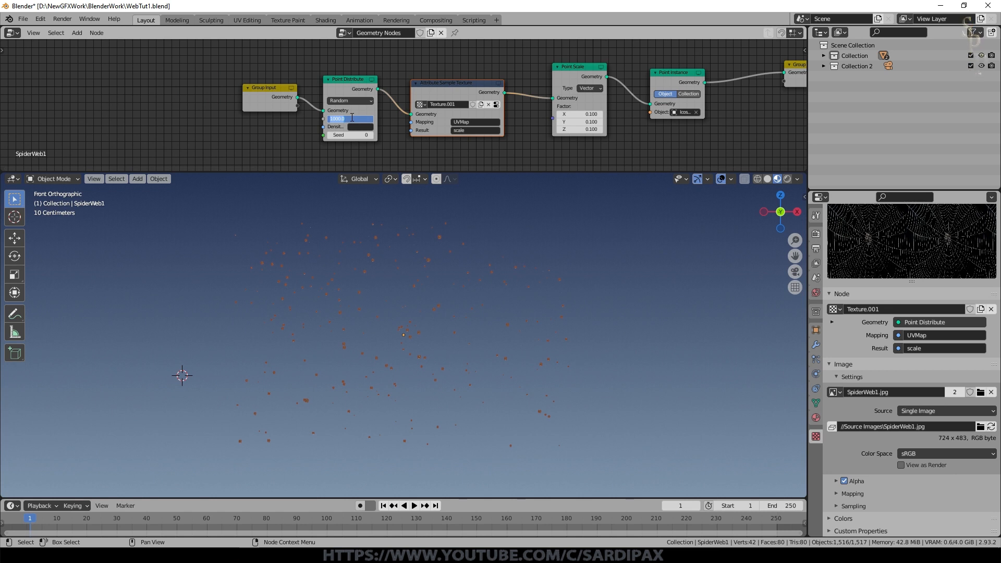
{"action": "type", "text": "5000.000"}
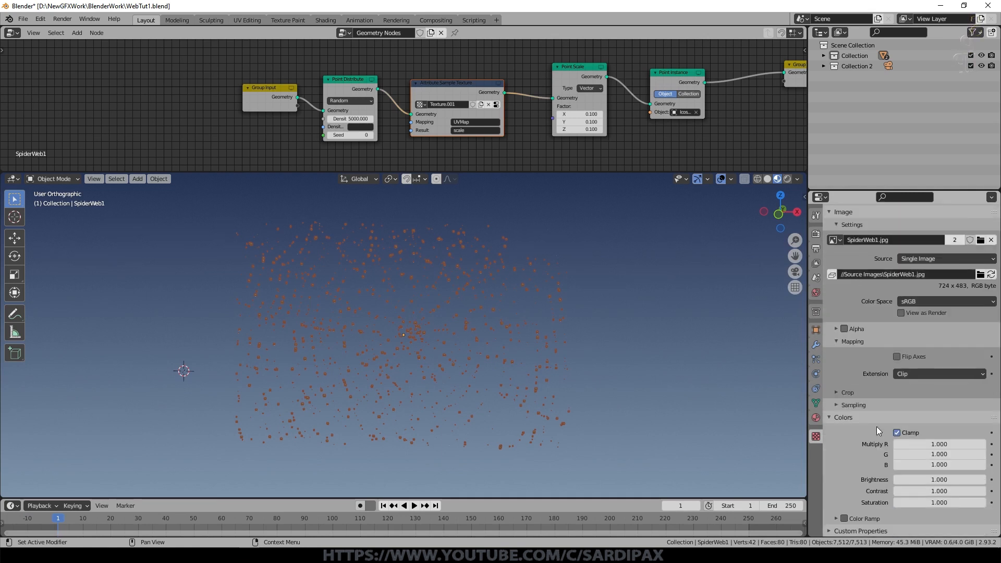
{"action": "left_click", "coordinate": [939, 480]}
{"action": "type", "text": "2.000"}
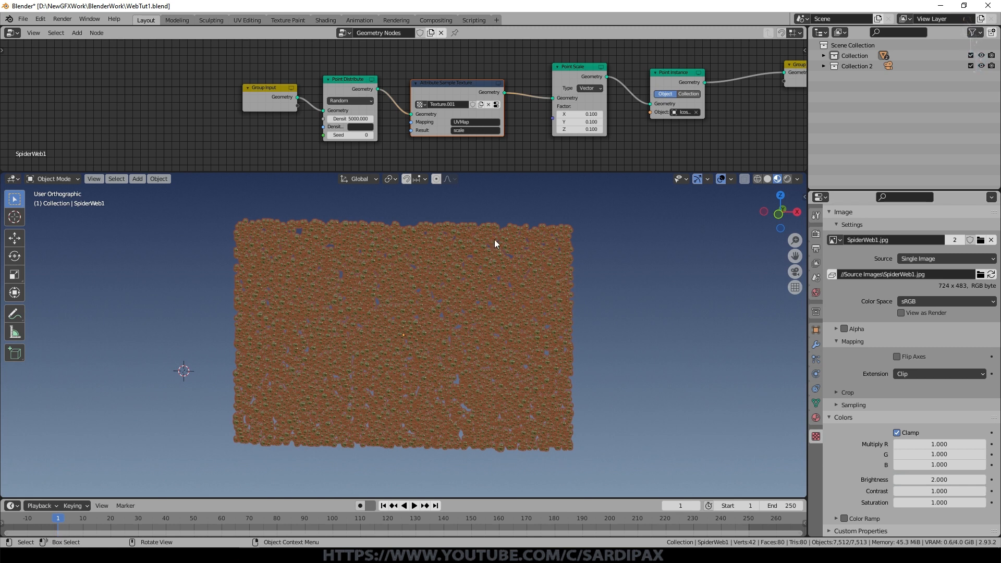
{"action": "mouse_move", "coordinate": [939, 492]}
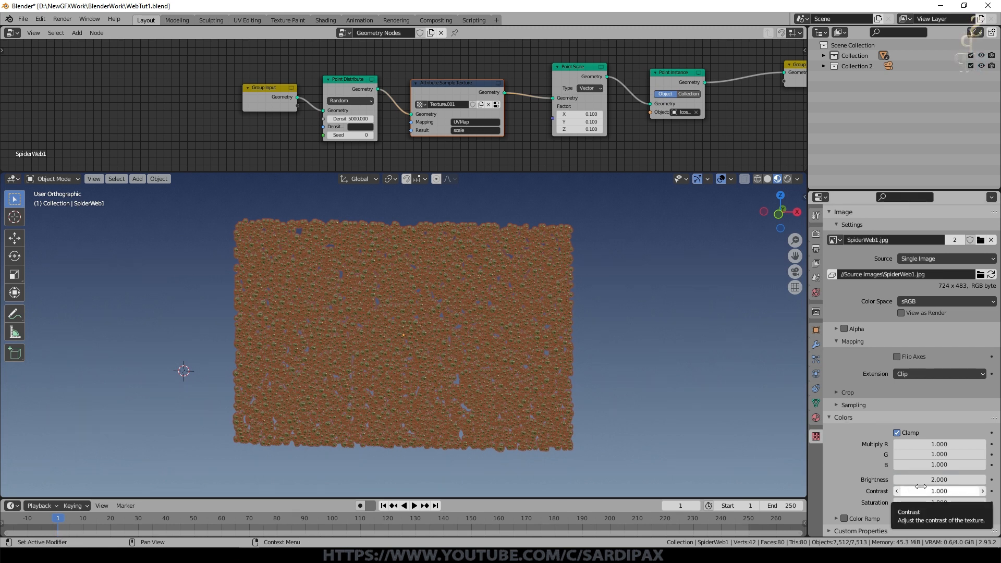
{"action": "left_click", "coordinate": [938, 491]}
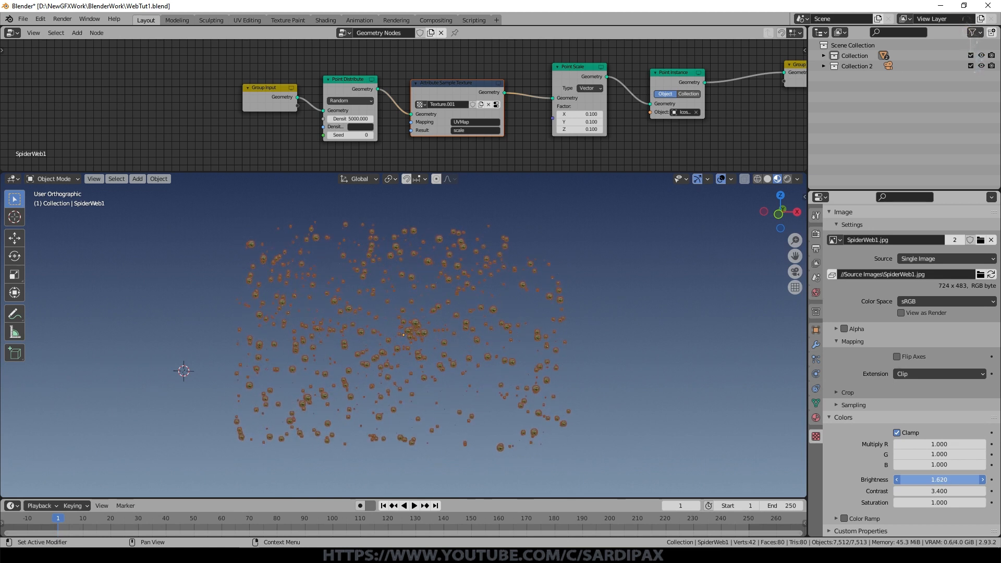
{"action": "left_click_drag", "start_coordinate": [938, 480], "coordinate": [933, 480]}
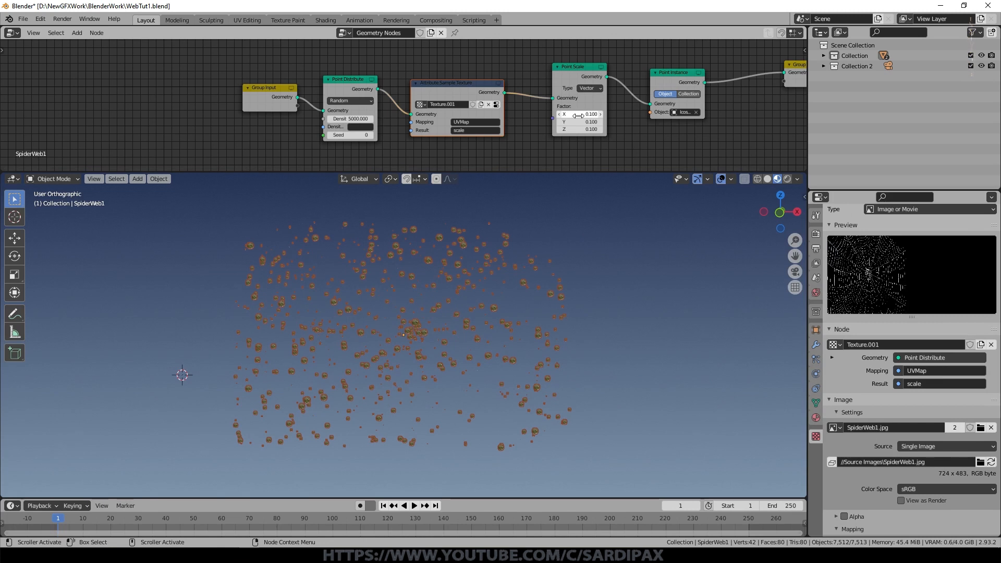
- Cut the droplet Point Scale factor and push density to 10000
{"action": "left_click", "coordinate": [579, 121]}
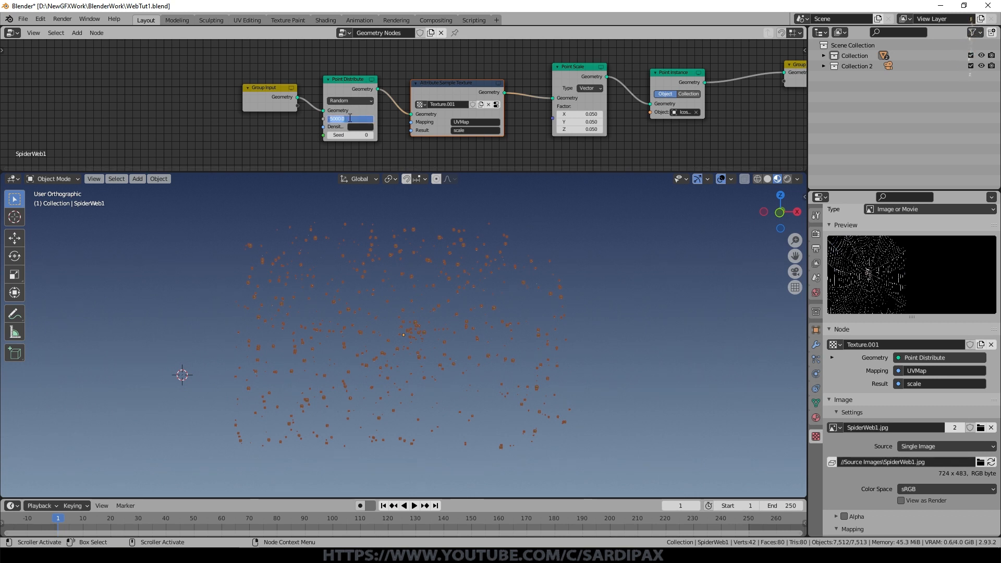
{"action": "type", "text": "10000.0"}
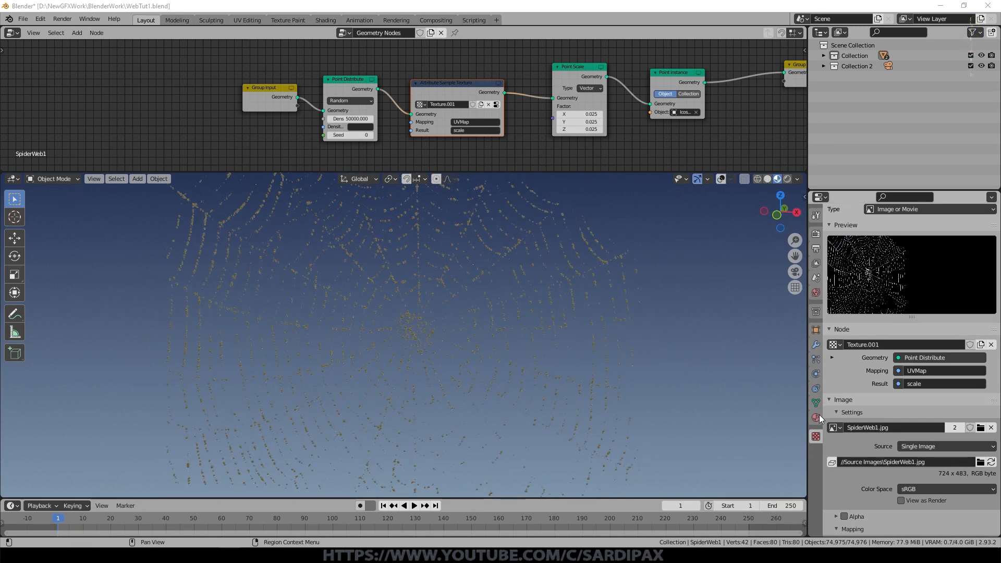
- Load HDRIHaven/forest_cave_4k.hdr into the world's Environment Texture node
{"action": "left_click", "coordinate": [12, 33]}
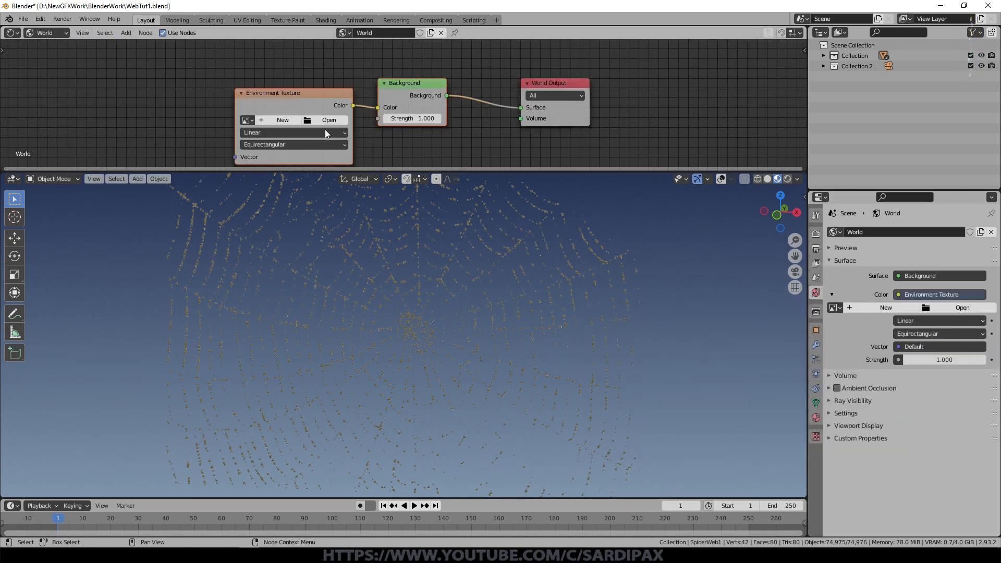
{"action": "left_click", "coordinate": [328, 120]}
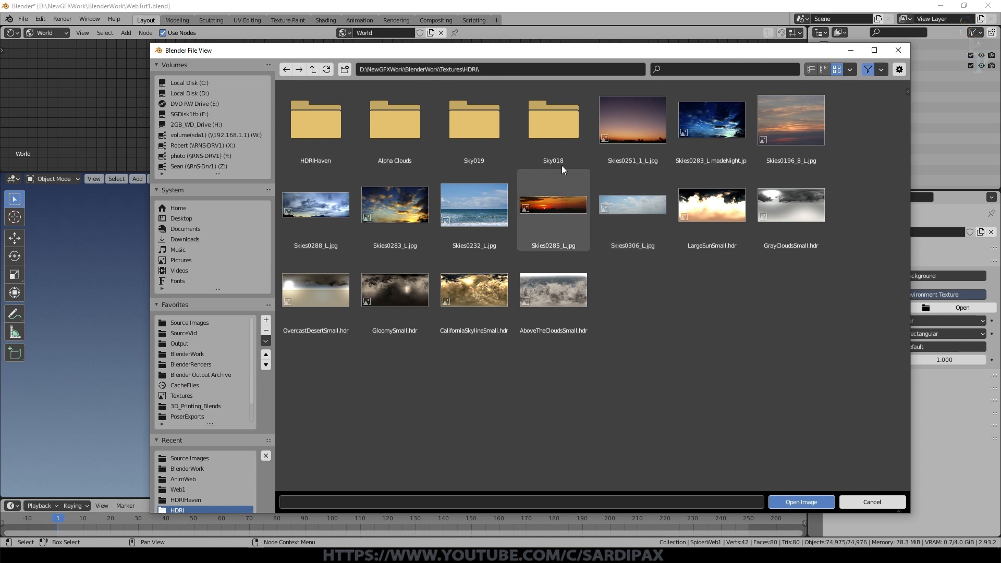
{"action": "double_click", "coordinate": [315, 120]}
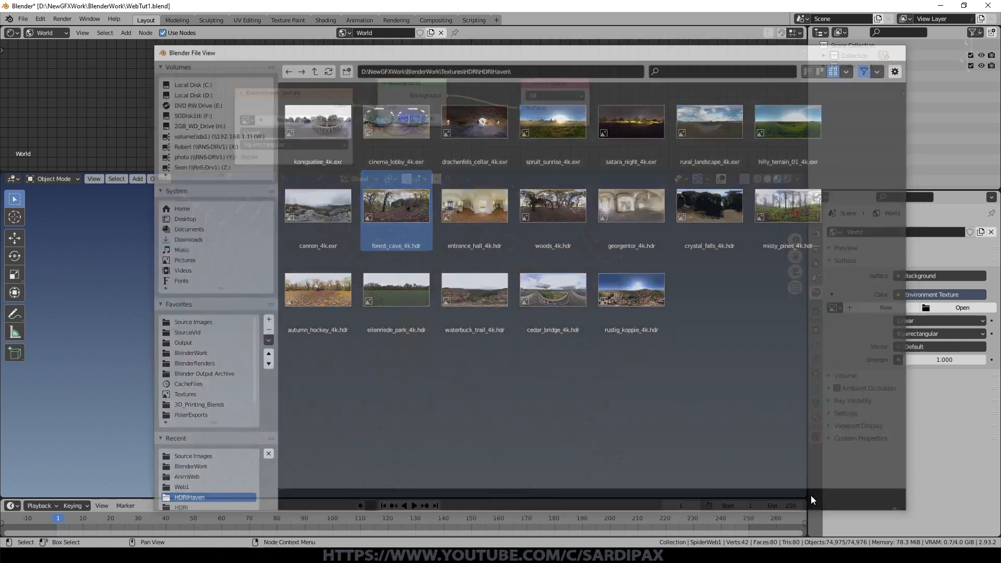
{"action": "double_click", "coordinate": [396, 205]}
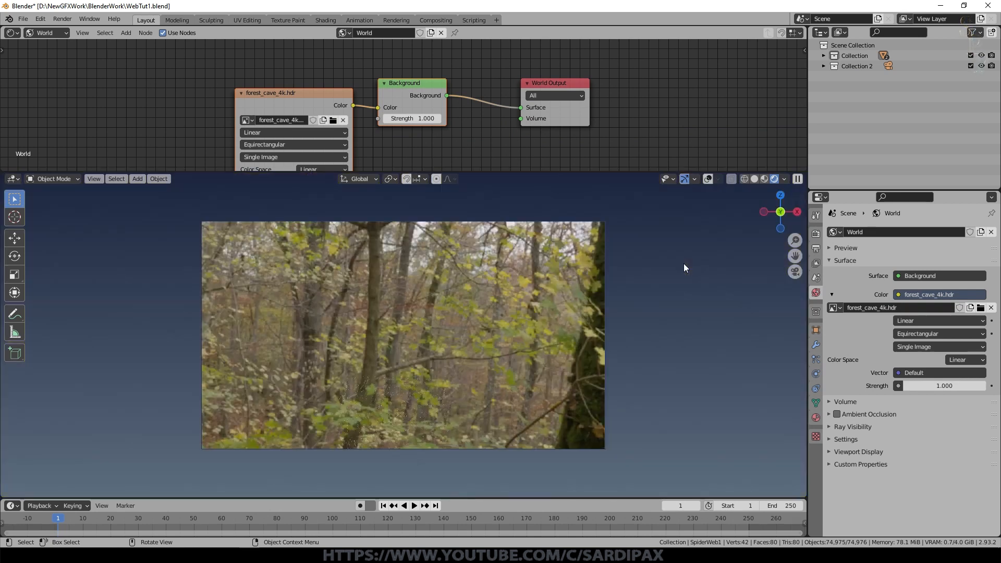
{"action": "mouse_move", "coordinate": [533, 311]}
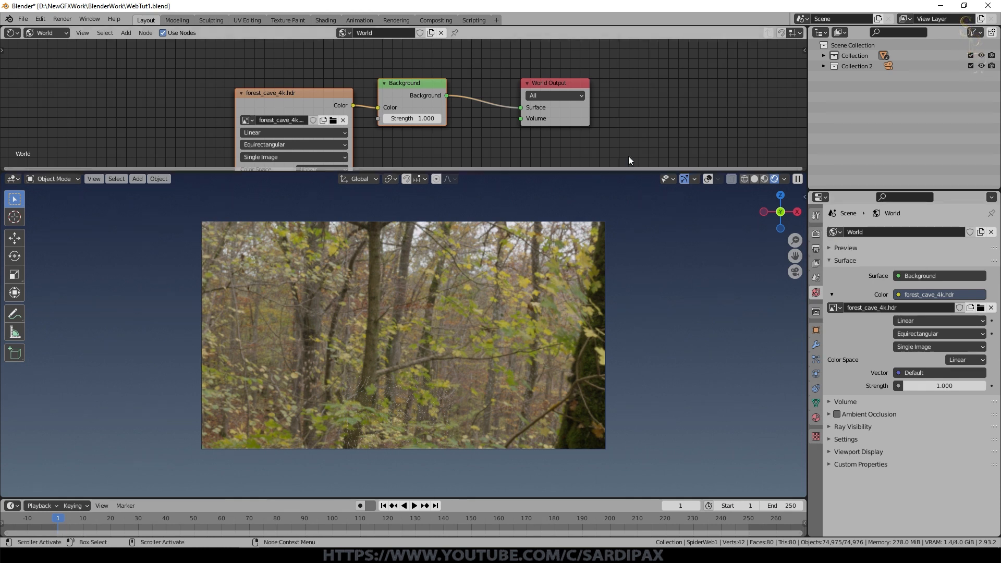
- Switch the render engine to Eevee and enable the camera's depth of field
{"action": "key", "text": "r"}
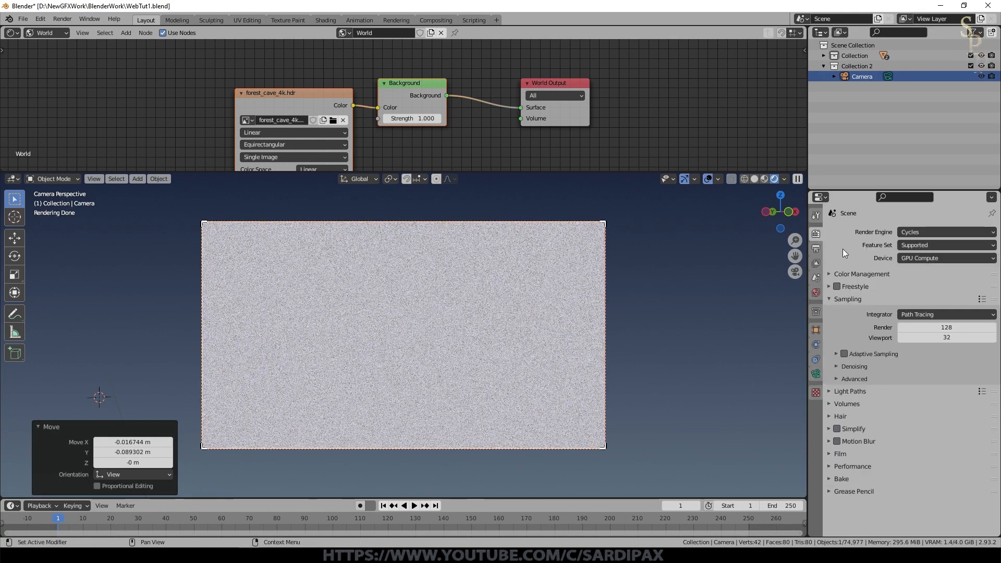
{"action": "left_click", "coordinate": [946, 232]}
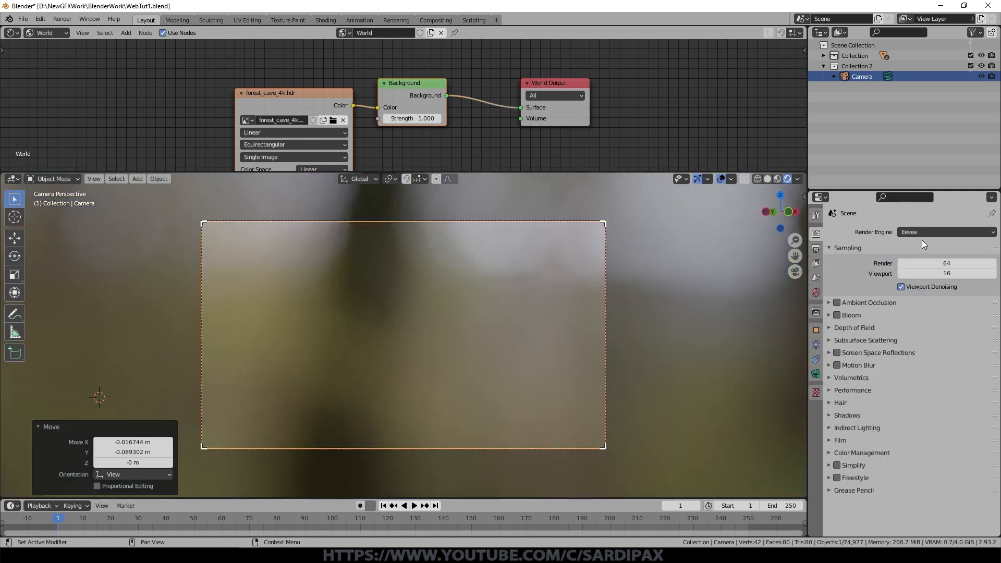
{"action": "left_click", "coordinate": [836, 352]}
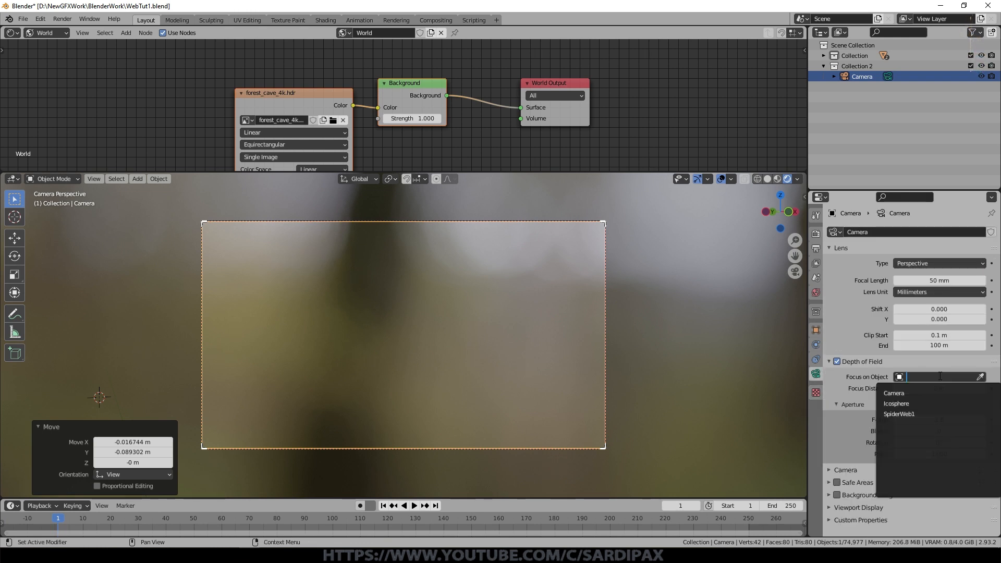
- Focus the camera on SpiderWeb1 with an F-Stop of 1.5
{"action": "left_click", "coordinate": [899, 414]}
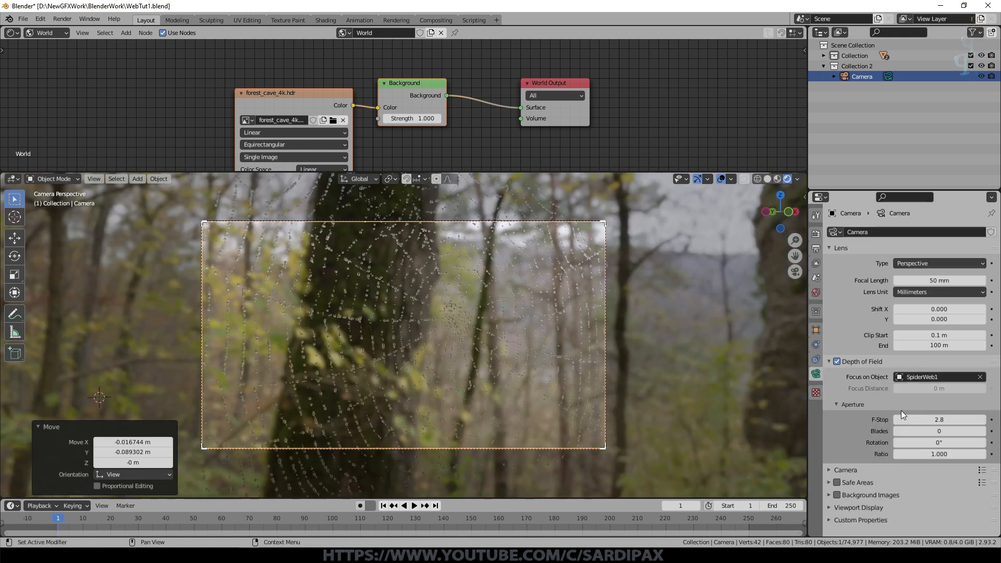
{"action": "double_click", "coordinate": [939, 419]}
{"action": "type", "text": "0.7"}
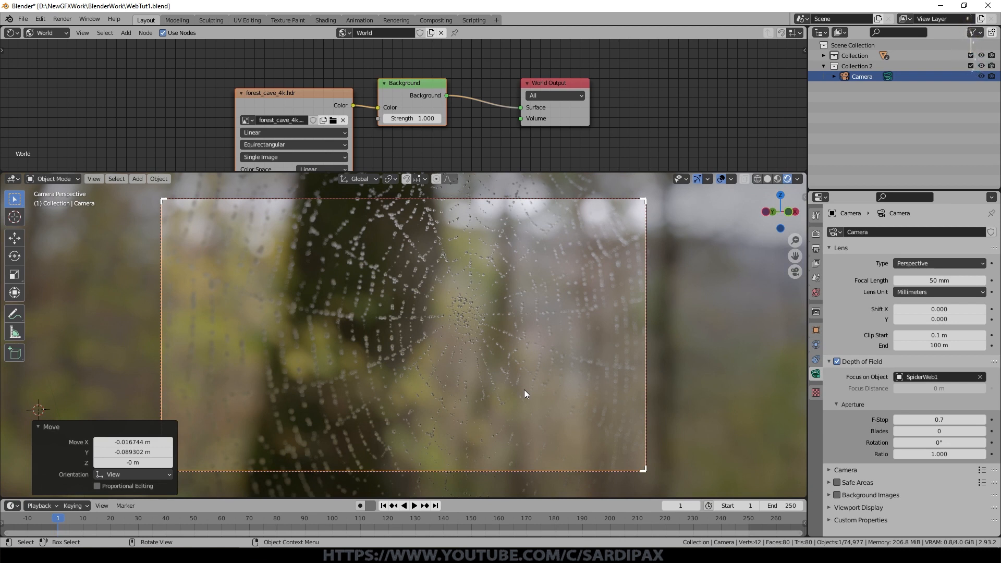
{"action": "double_click", "coordinate": [412, 118]}
{"action": "type", "text": "1.500"}
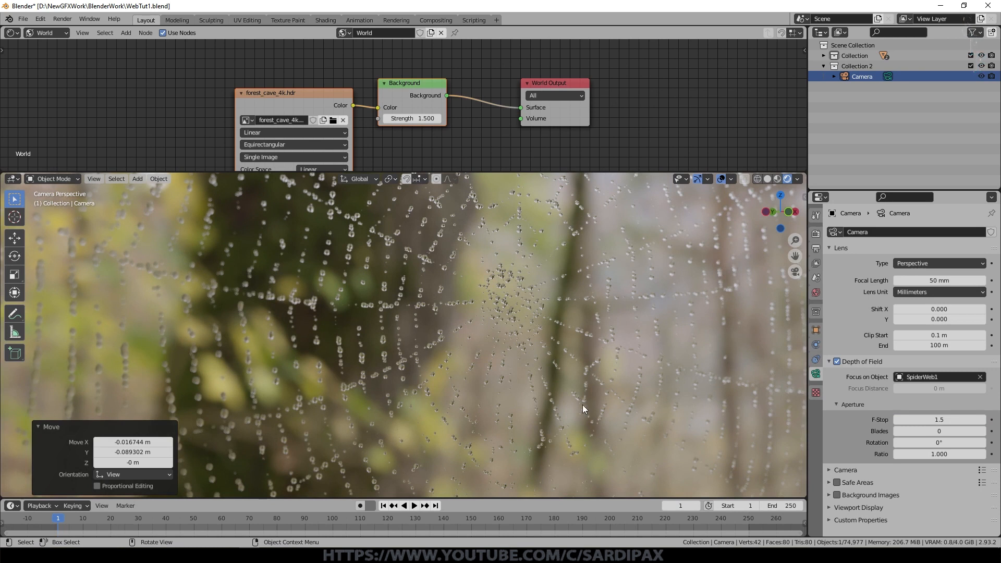
{"action": "mouse_move", "coordinate": [503, 315]}
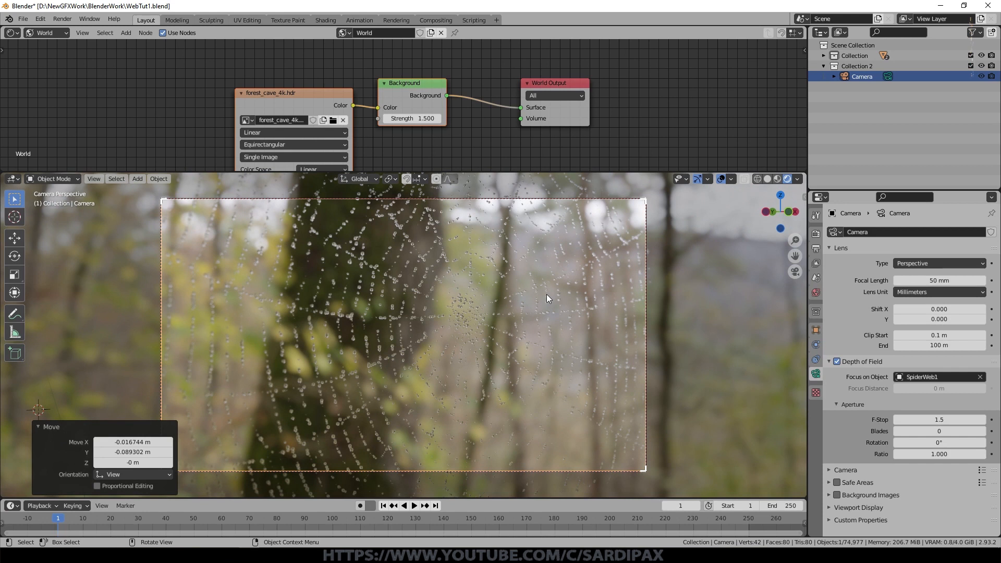
- Raise small-droplet density to 10000 and merge a sparser larger-droplet branch with Join Geometry
{"action": "left_click", "coordinate": [11, 33]}
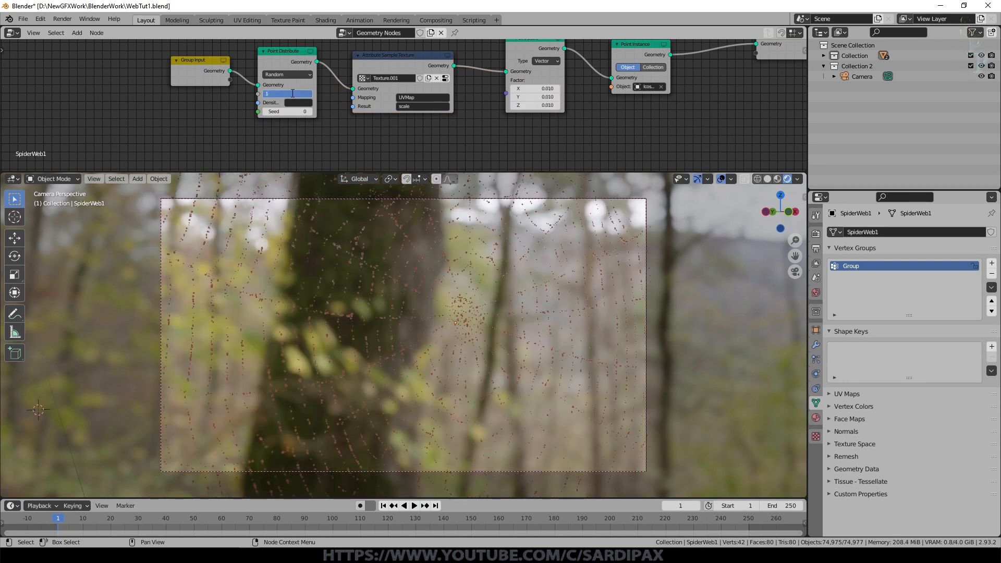
{"action": "type", "text": "100000.000"}
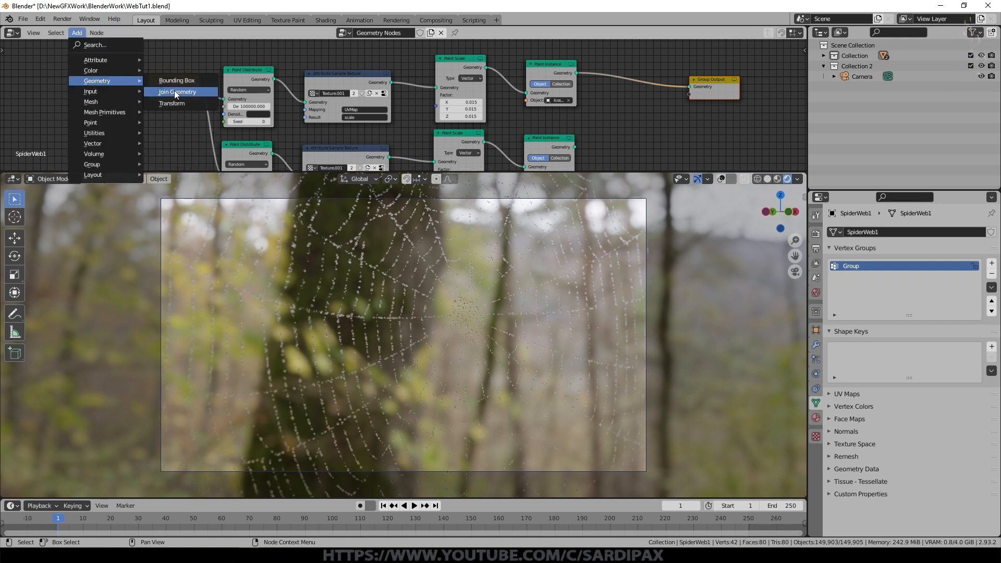
{"action": "left_click", "coordinate": [178, 92]}
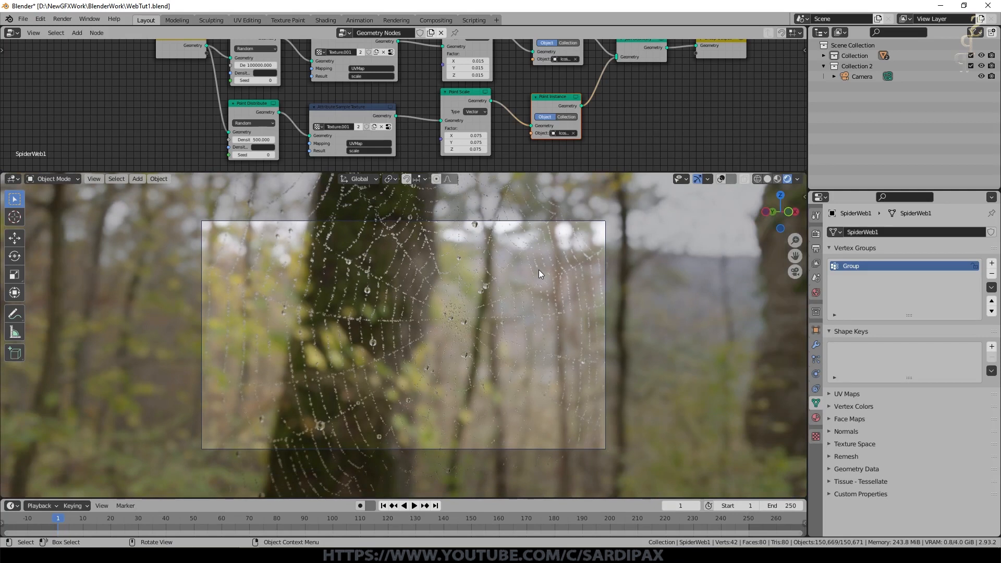
{"action": "left_click", "coordinate": [466, 61]}
{"action": "type", "text": "0.020"}
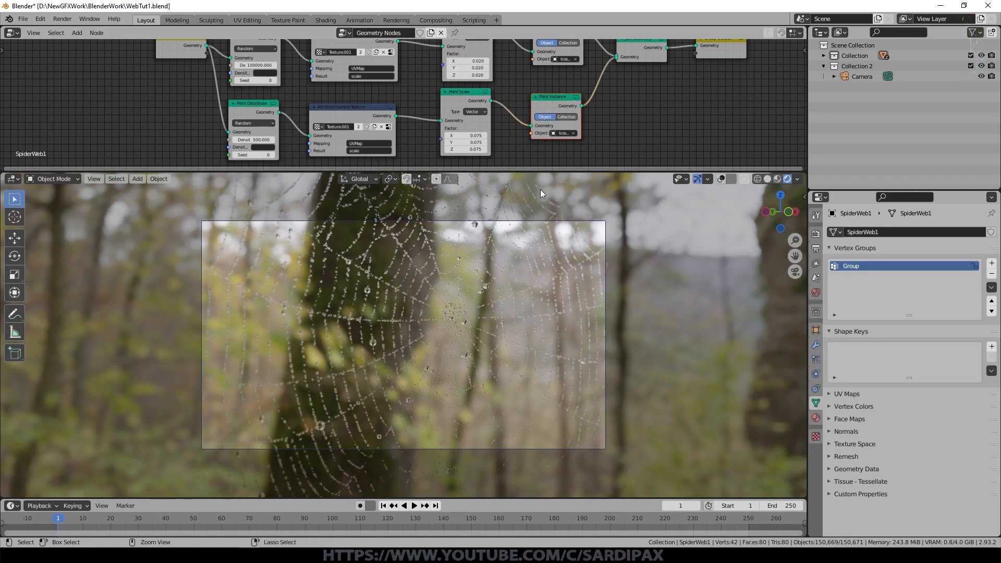
- Save the blend file and disable the GeometryNodes modifier's viewport display on the web
{"action": "key", "text": "ctrl+s"}
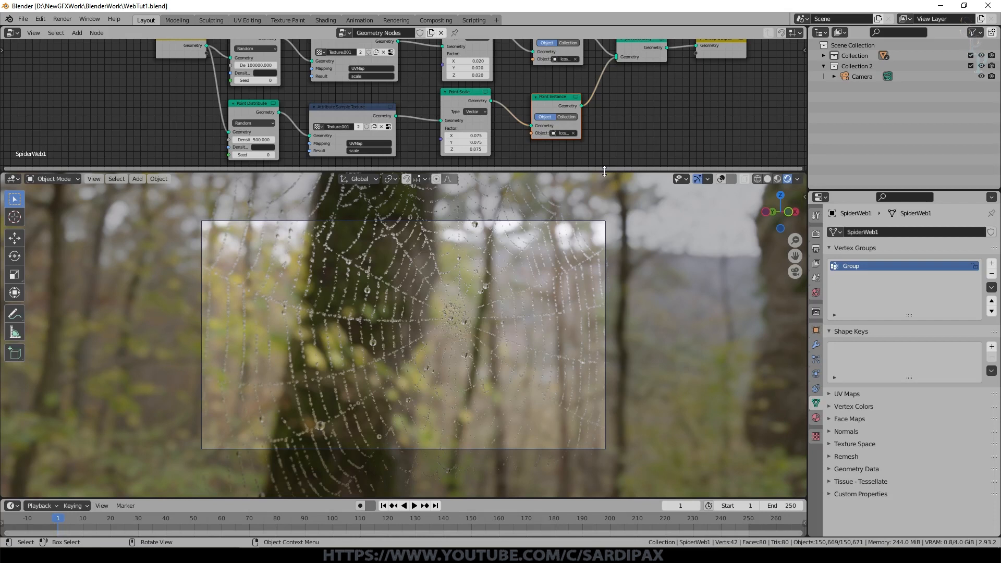
{"action": "mouse_move", "coordinate": [138, 213]}
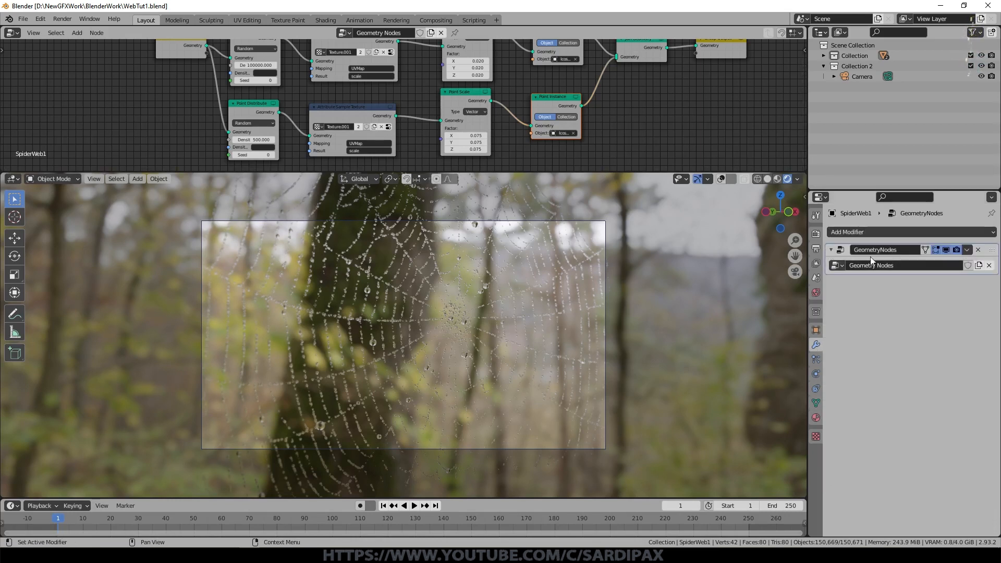
{"action": "left_click", "coordinate": [946, 249]}
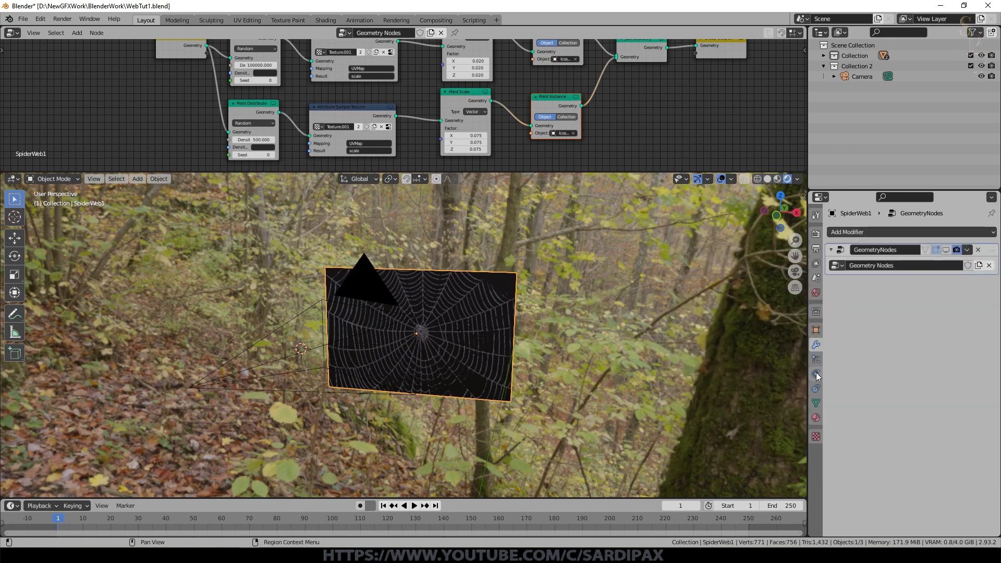
- Add cloth physics to the web plane with stiffness tension 2 and compression 3
{"action": "left_click", "coordinate": [816, 373]}
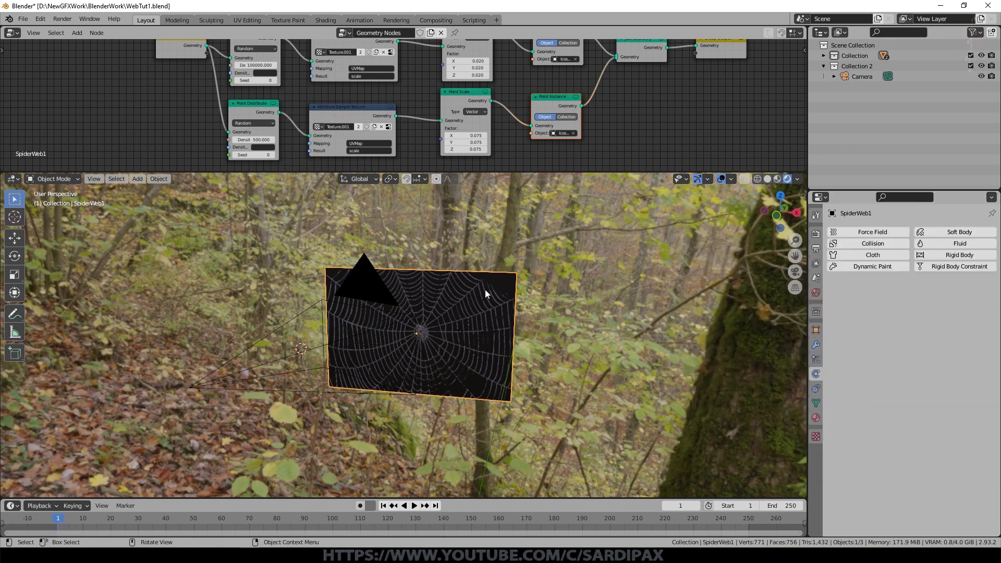
{"action": "left_click", "coordinate": [872, 255]}
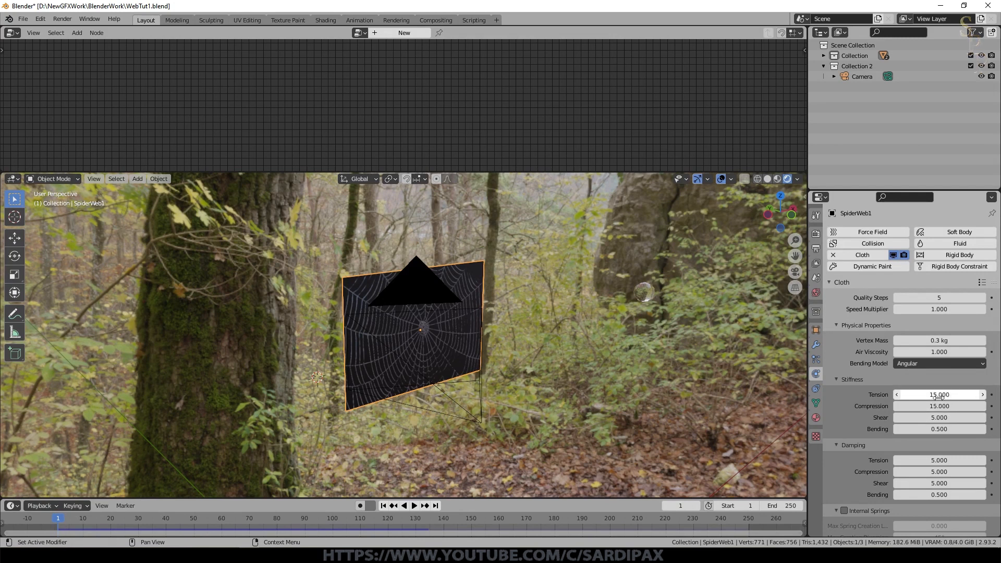
{"action": "double_click", "coordinate": [939, 394]}
{"action": "type", "text": "2.000"}
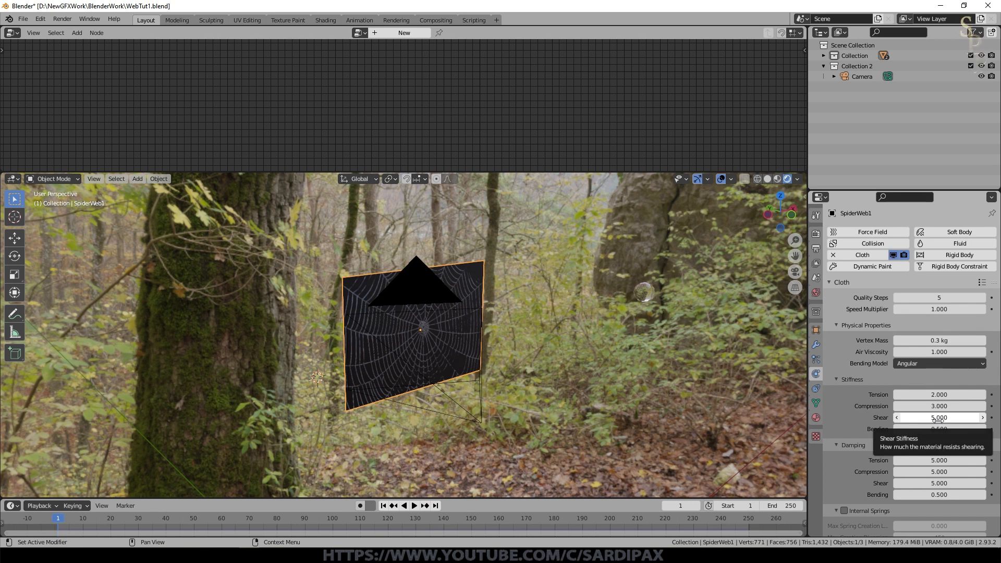
{"action": "left_click", "coordinate": [983, 282]}
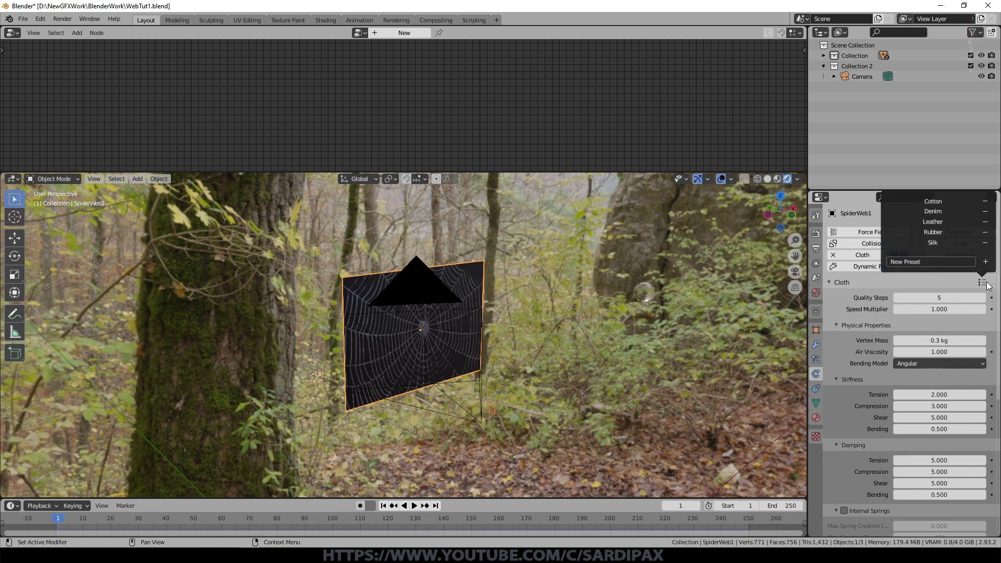
{"action": "left_click", "coordinate": [414, 505]}
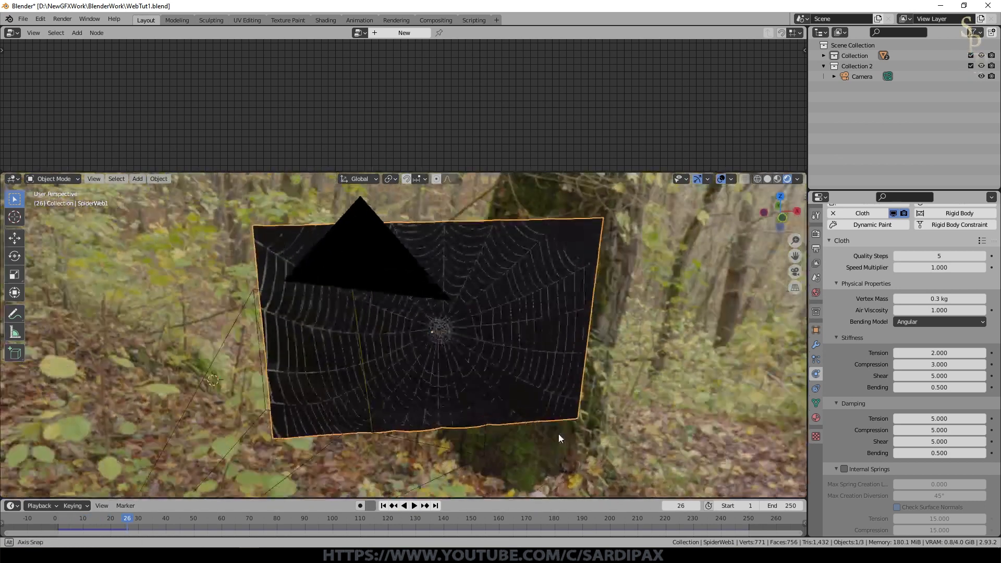
- Add a wind force field, rotate it to blow across the web, and play the simulation
{"action": "left_click", "coordinate": [413, 505]}
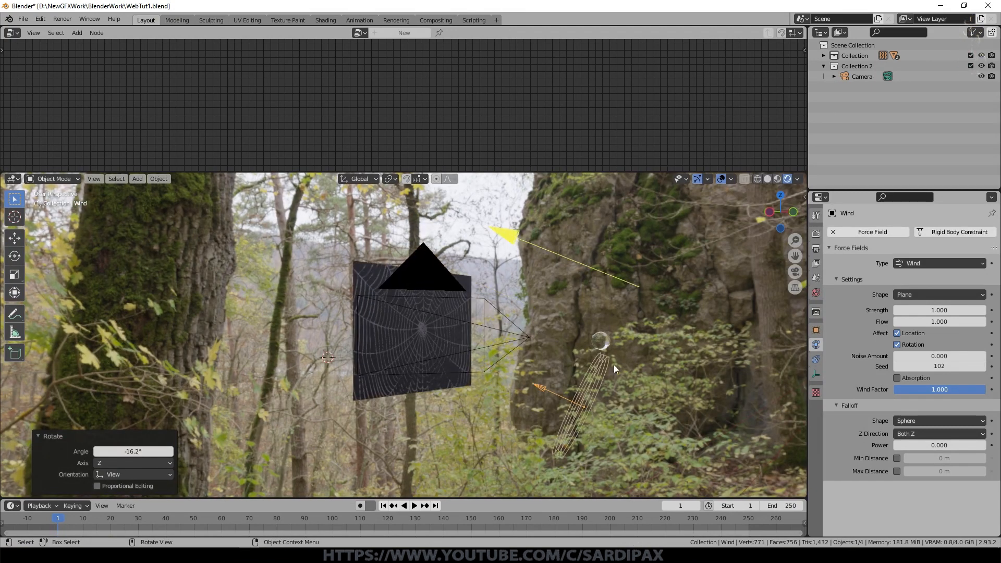
{"action": "left_click", "coordinate": [413, 505]}
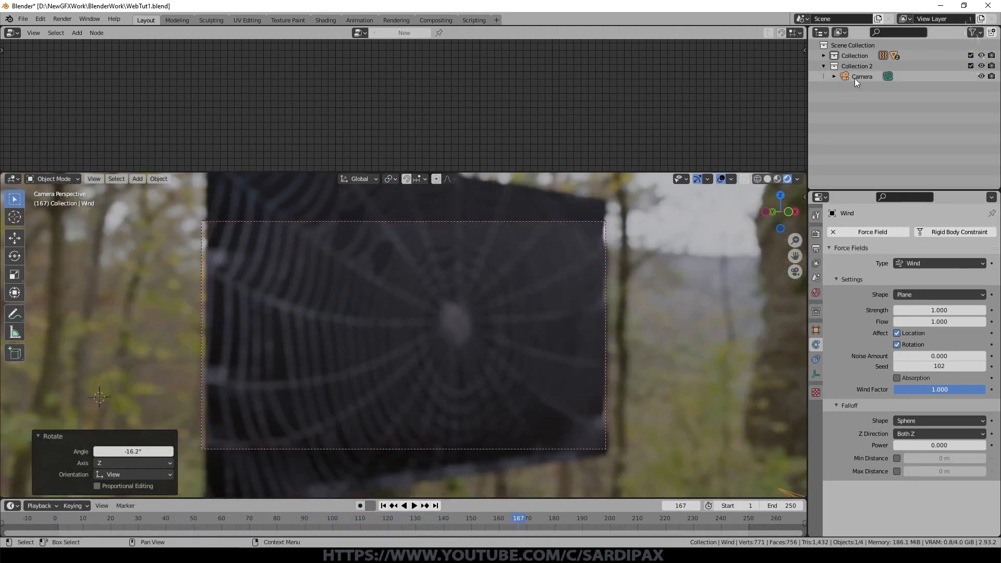
- Select the Wind object and set flow 10, noise 10, strength raised to around 1438
{"action": "left_click", "coordinate": [861, 77]}
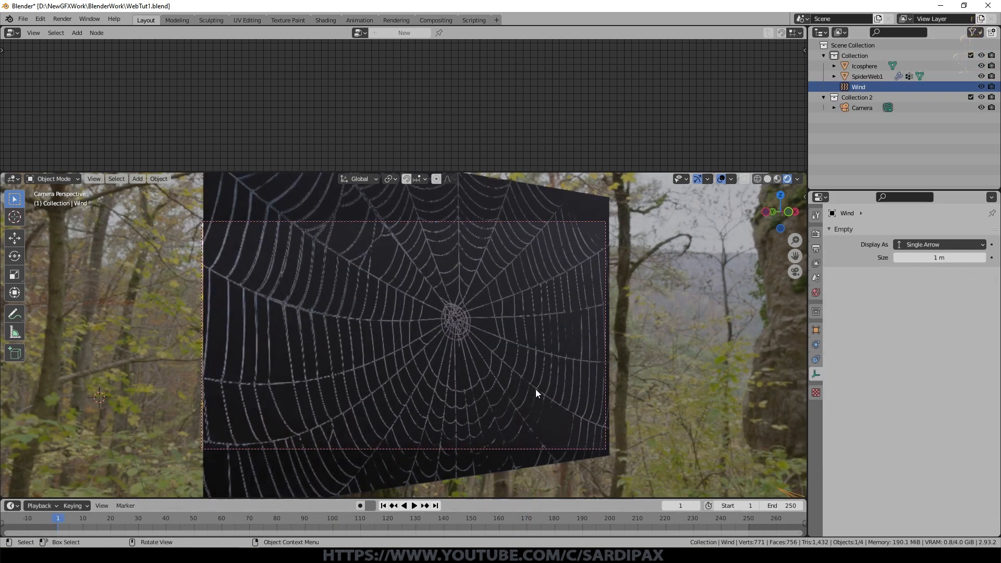
{"action": "left_click", "coordinate": [414, 505]}
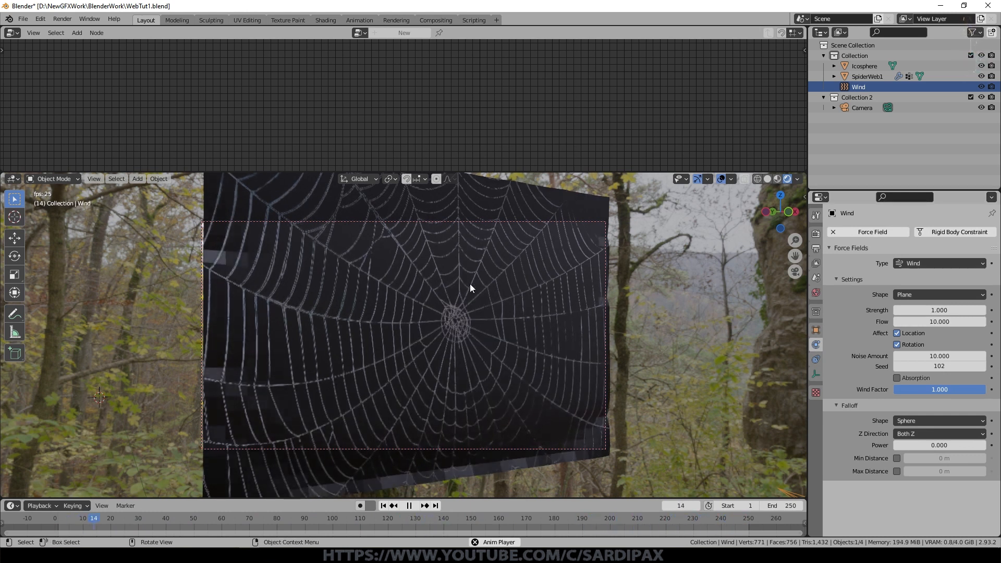
{"action": "left_click", "coordinate": [409, 505]}
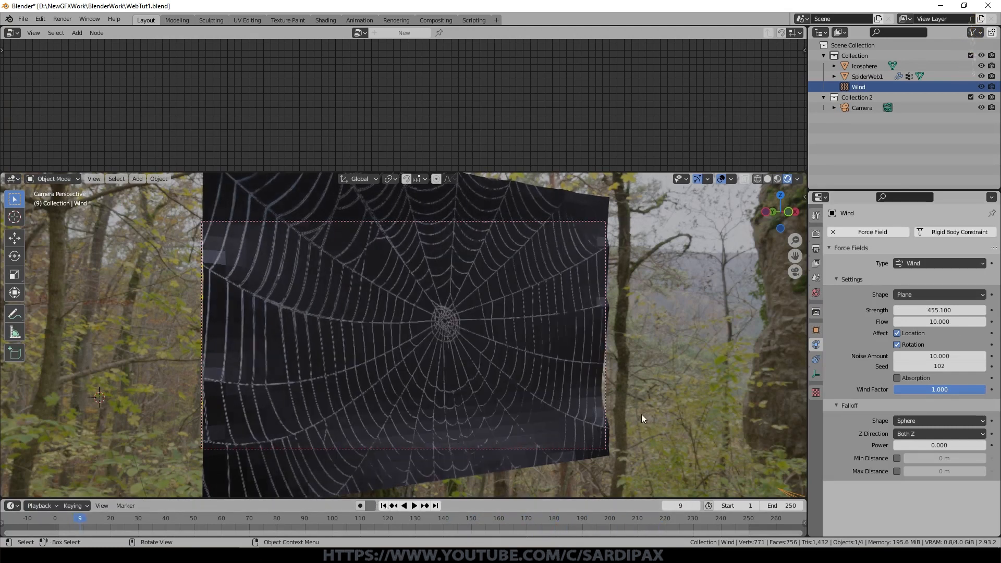
{"action": "left_click", "coordinate": [413, 505]}
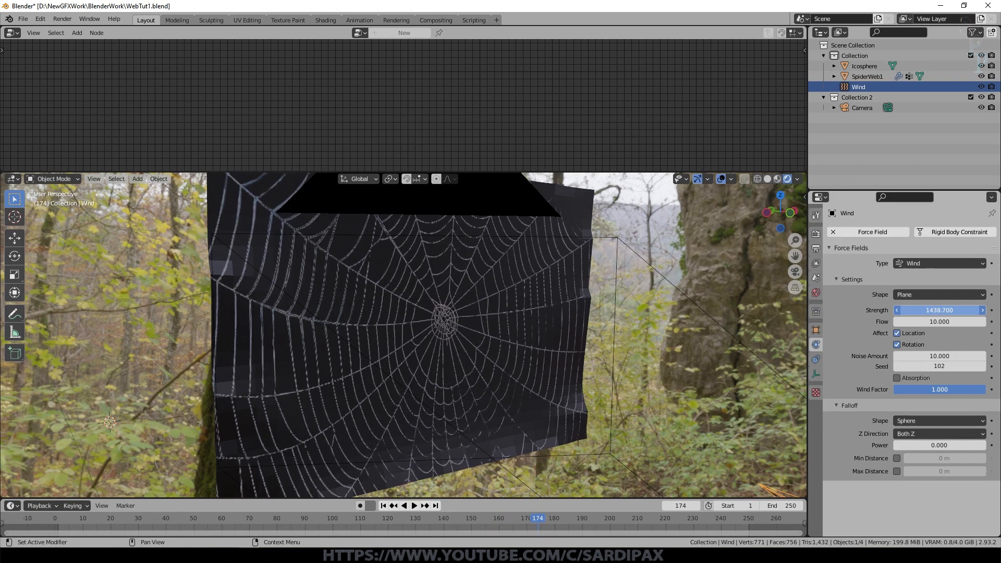
{"action": "left_click", "coordinate": [412, 505]}
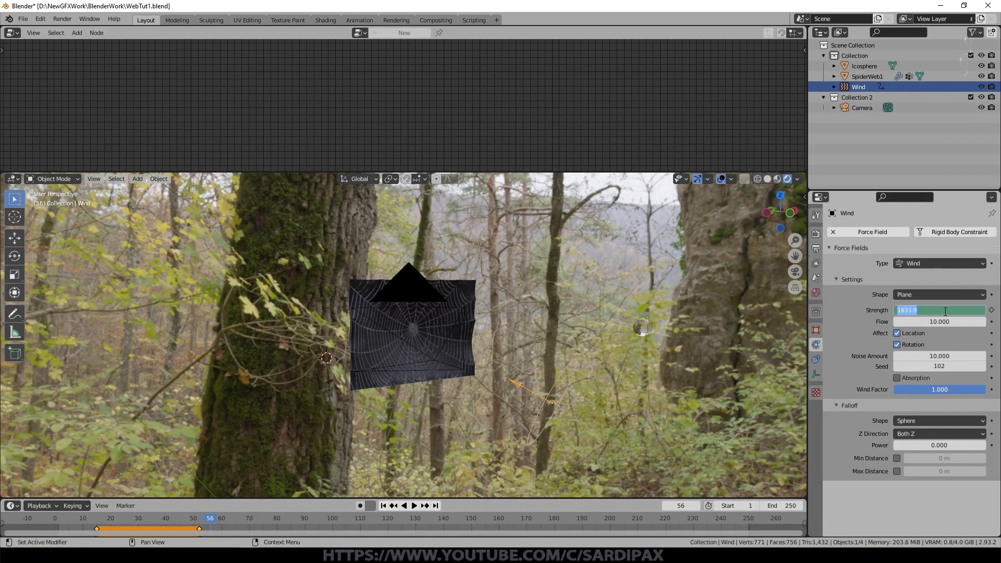
- Keyframe the wind strength climbing from 10000 to 25000 across the timeline and preview it
{"action": "type", "text": "10000.000"}
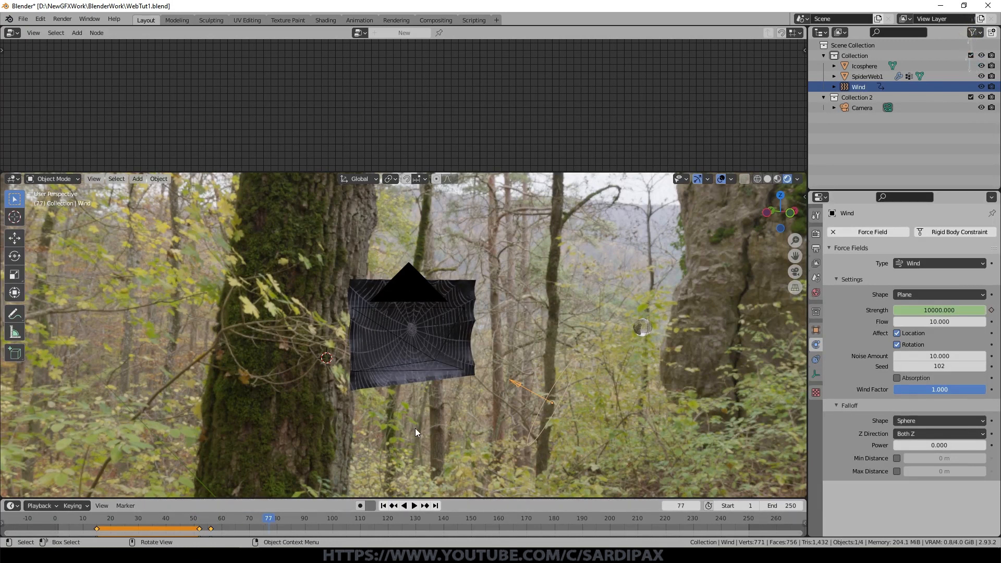
{"action": "mouse_move", "coordinate": [426, 381]}
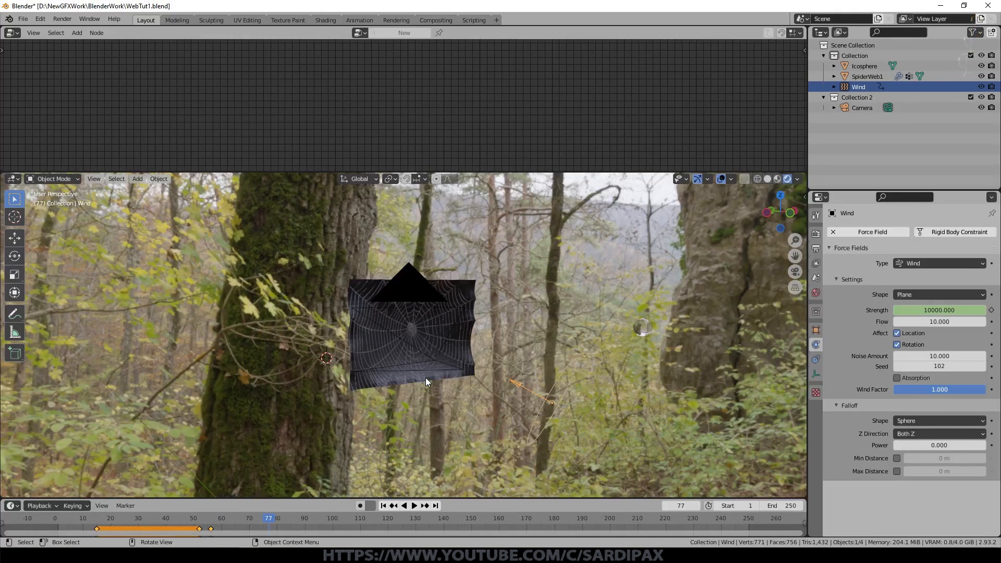
{"action": "left_click", "coordinate": [939, 310]}
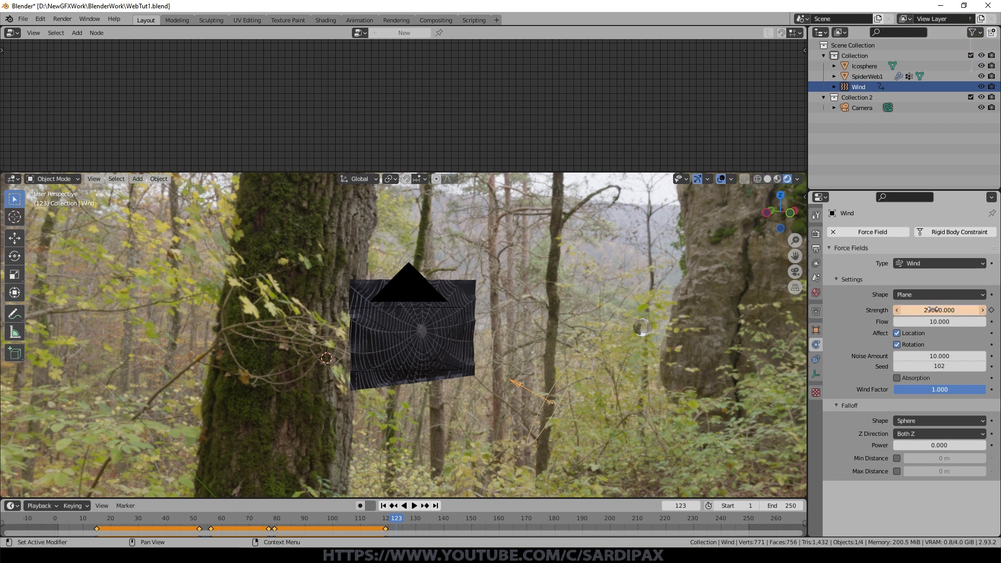
{"action": "left_click", "coordinate": [413, 505]}
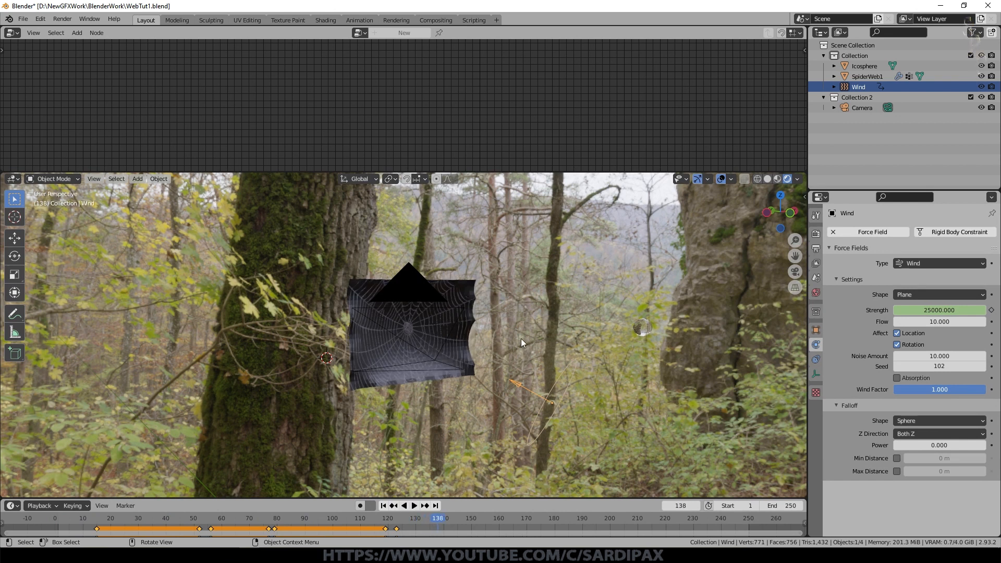
{"action": "mouse_move", "coordinate": [578, 405]}
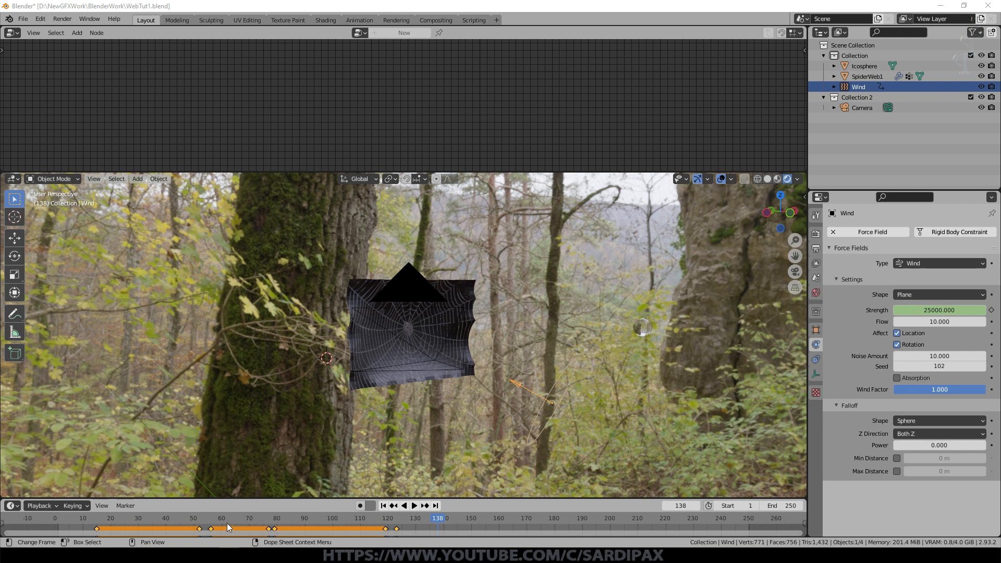
{"action": "left_click", "coordinate": [412, 505]}
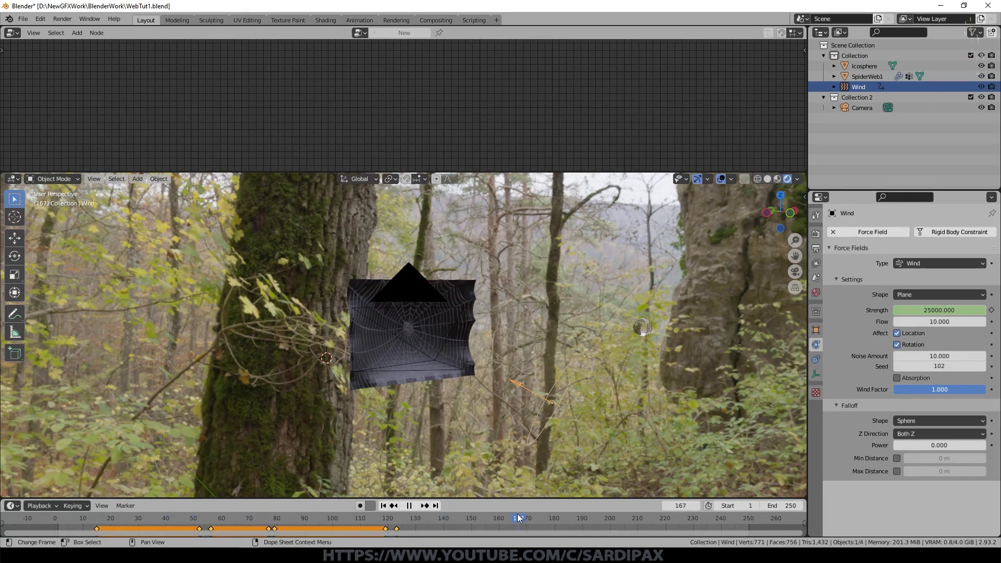
{"action": "left_click", "coordinate": [11, 32]}
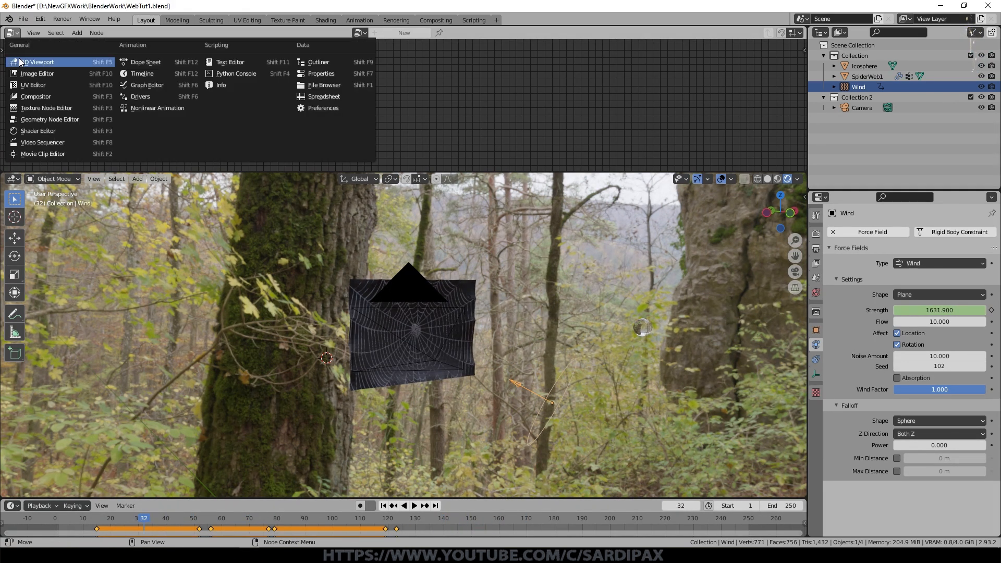
- Show the wind strength F-curve in the Graph Editor with the sidebar Modifiers panel visible
{"action": "left_click", "coordinate": [145, 61]}
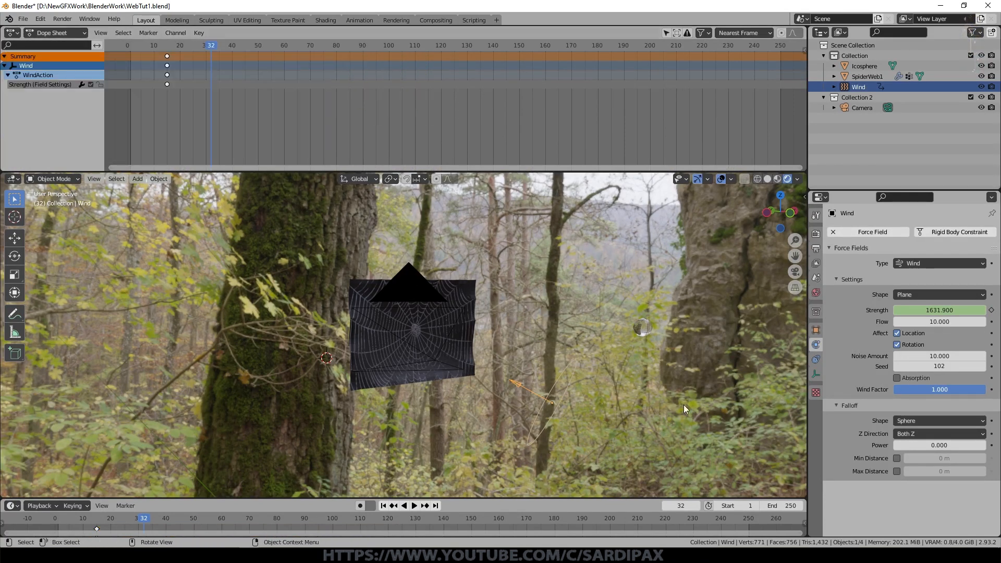
{"action": "mouse_move", "coordinate": [427, 339]}
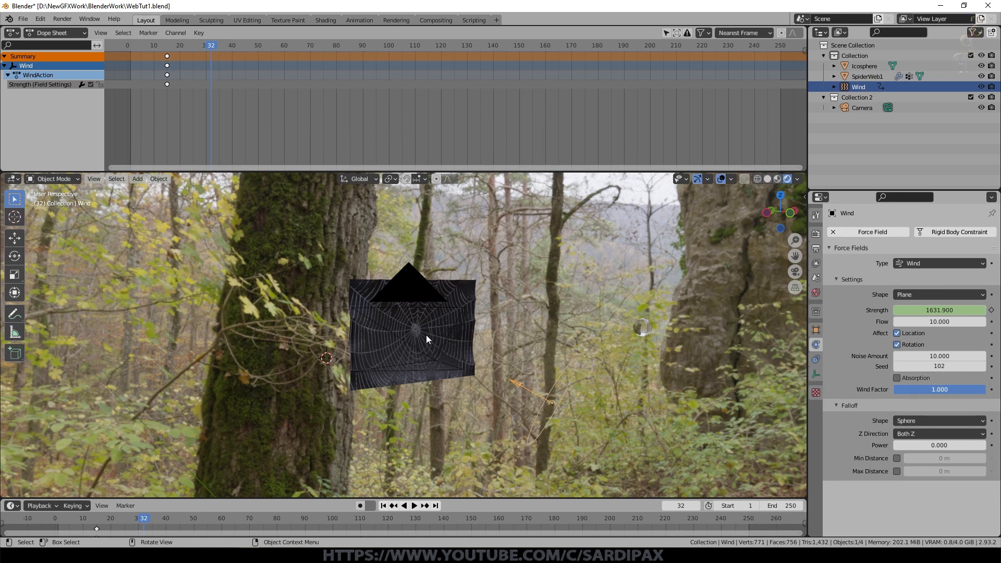
{"action": "left_click", "coordinate": [11, 33]}
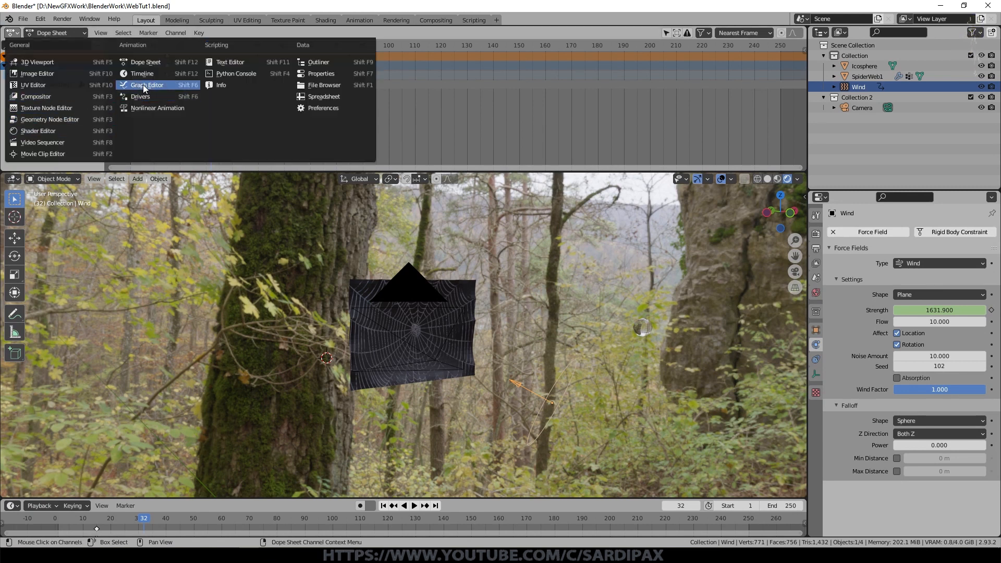
{"action": "left_click", "coordinate": [146, 84]}
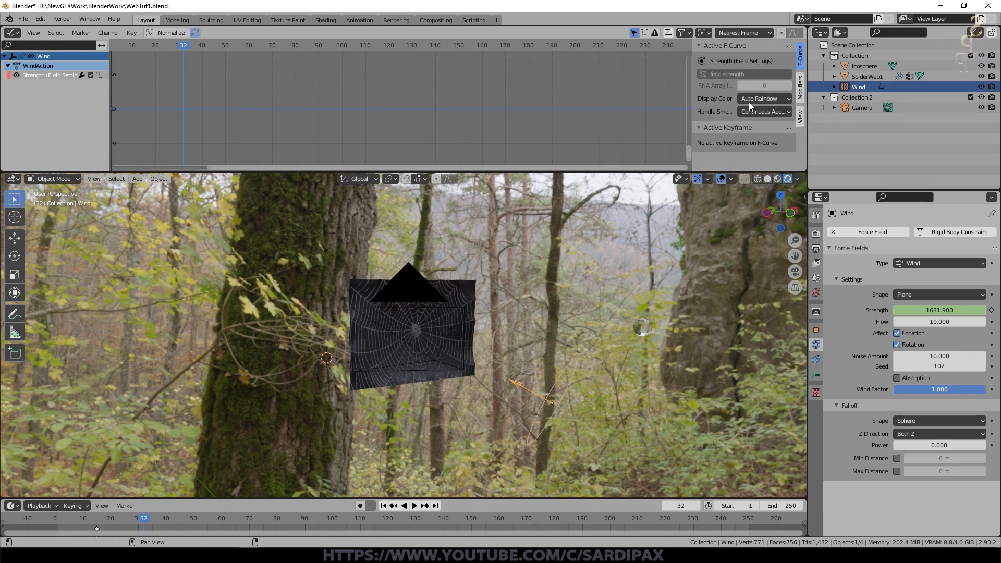
{"action": "left_click", "coordinate": [800, 89]}
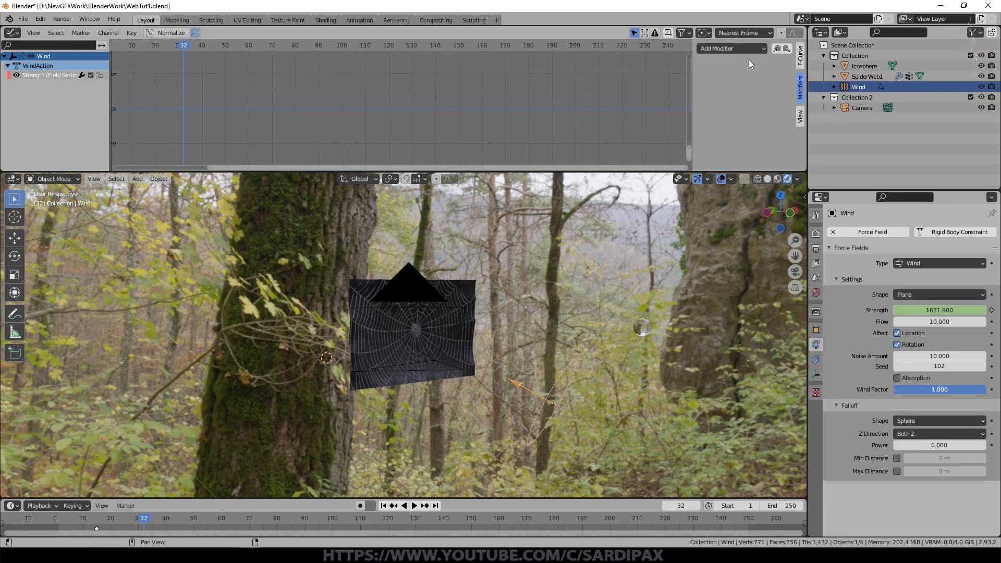
- Add a sine Built-In Function modifier with amplitude 5 and phase multiplier 0.2, then preview the sway
{"action": "left_click", "coordinate": [730, 48]}
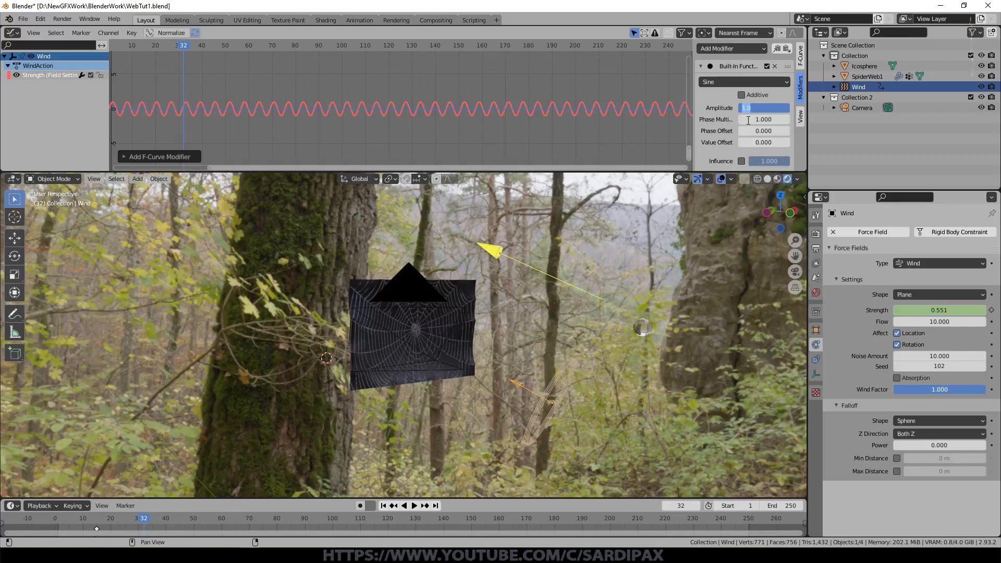
{"action": "type", "text": "5.000"}
{"action": "left_click", "coordinate": [764, 119]}
{"action": "type", "text": "0.200"}
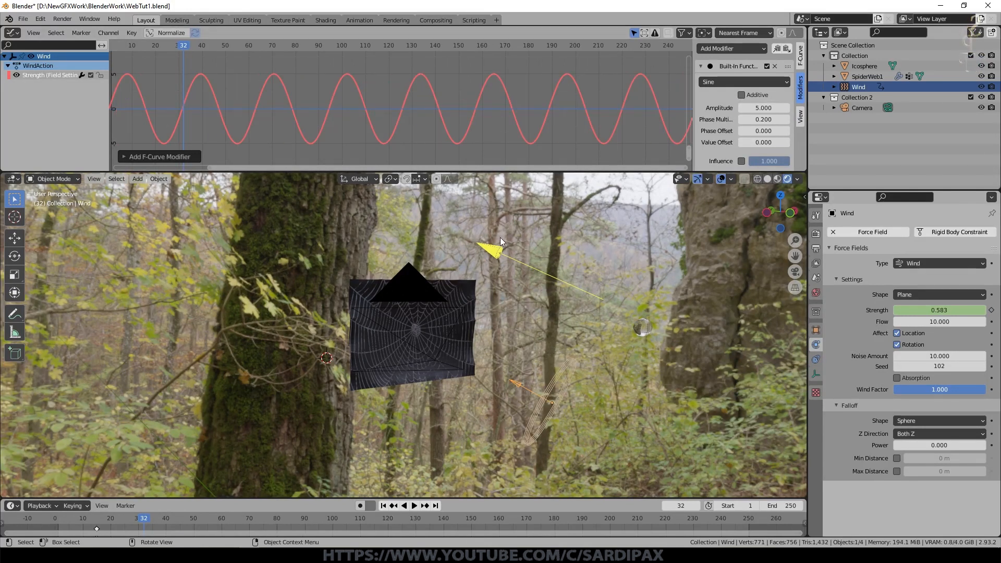
{"action": "left_click", "coordinate": [413, 505]}
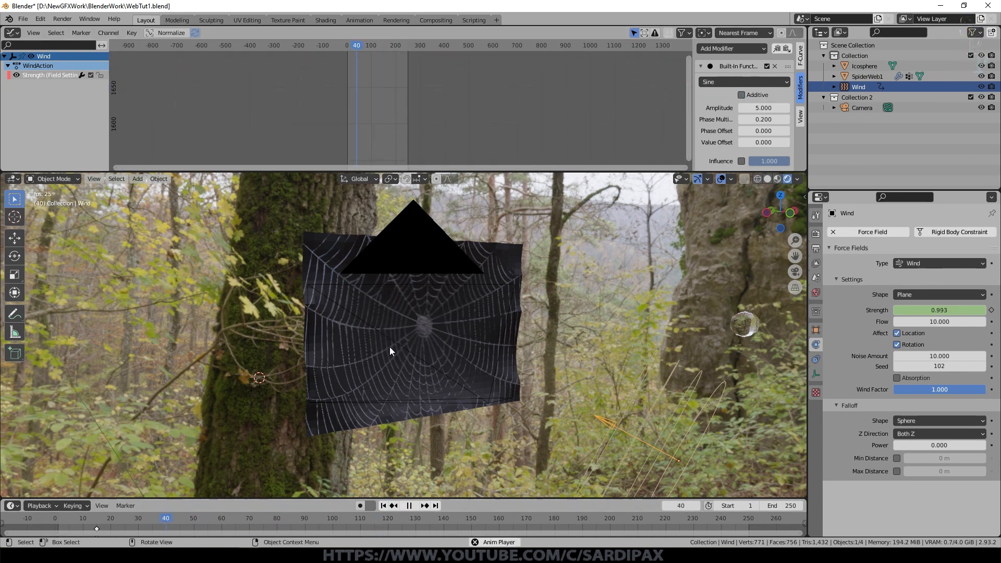
{"action": "left_click", "coordinate": [409, 505]}
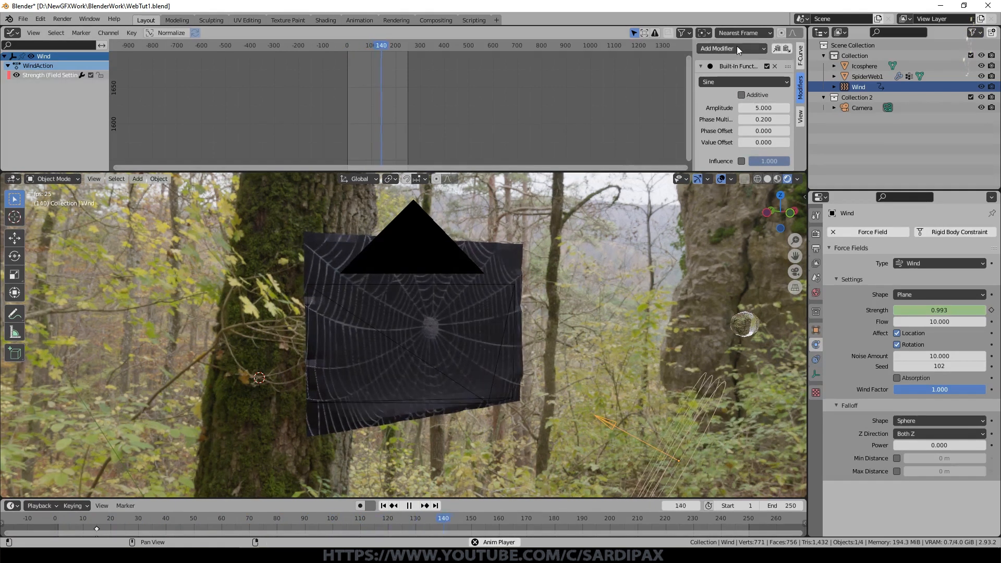
- Add a Noise modifier to the strength curve and choose its blend type with the sine
{"action": "left_click", "coordinate": [753, 96]}
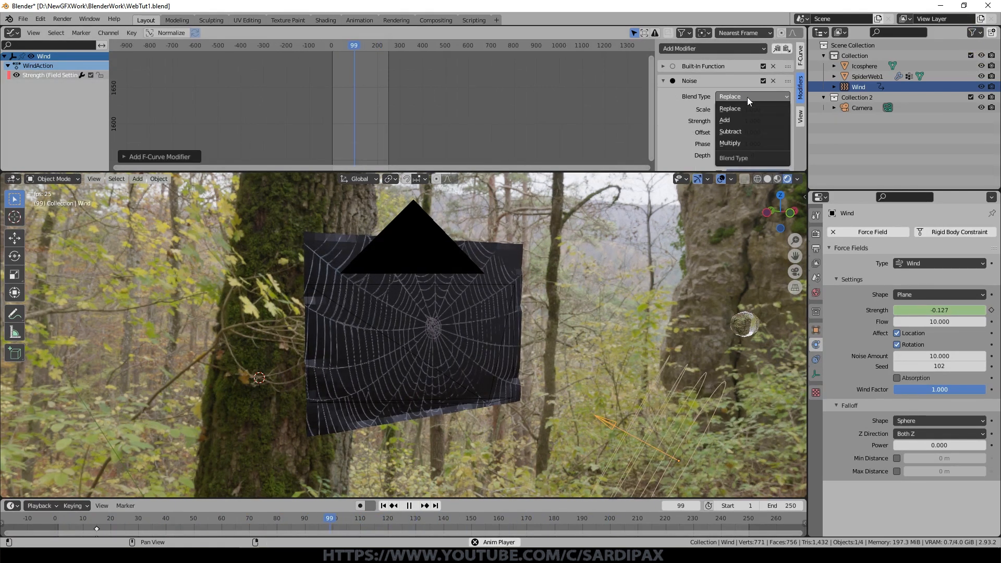
{"action": "left_click", "coordinate": [730, 143]}
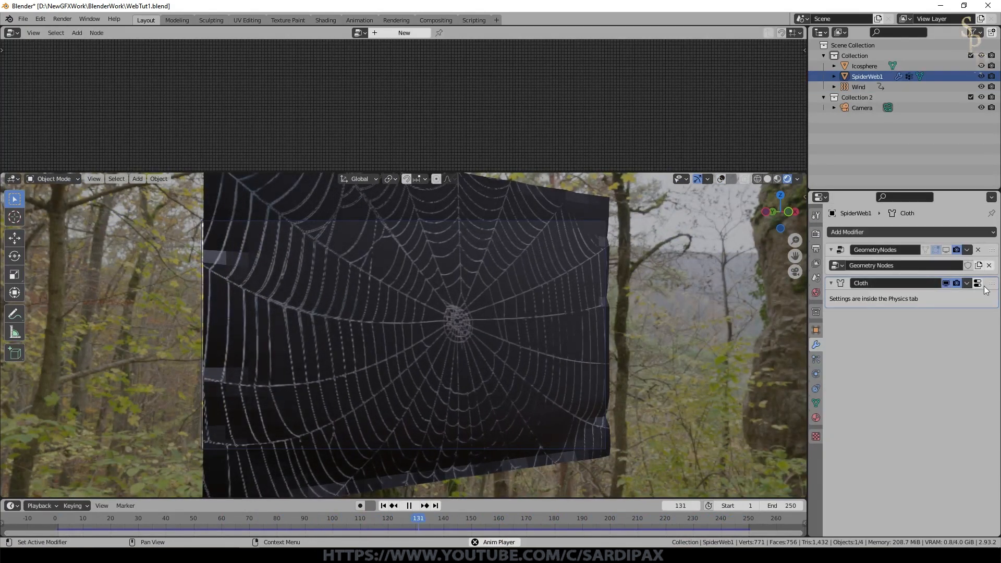
- Move the Cloth modifier above Geometry Nodes on SpiderWeb1 so the droplets reappear
{"action": "left_click", "coordinate": [409, 505]}
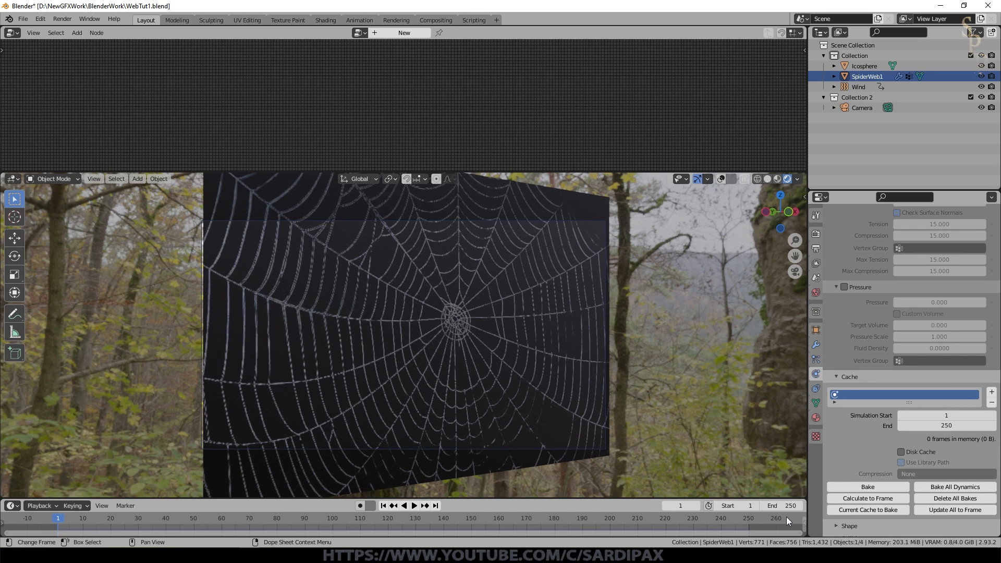
{"action": "left_click", "coordinate": [816, 345]}
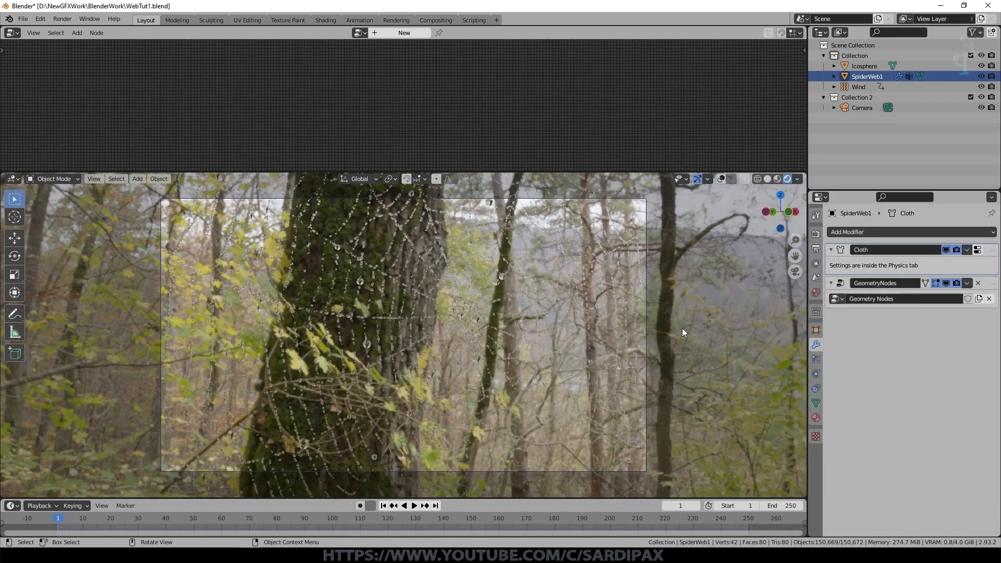
- Enable camera depth of field focused on SpiderWeb1 at F-Stop 1.5, then preview and stop playback
{"action": "left_click", "coordinate": [862, 107]}
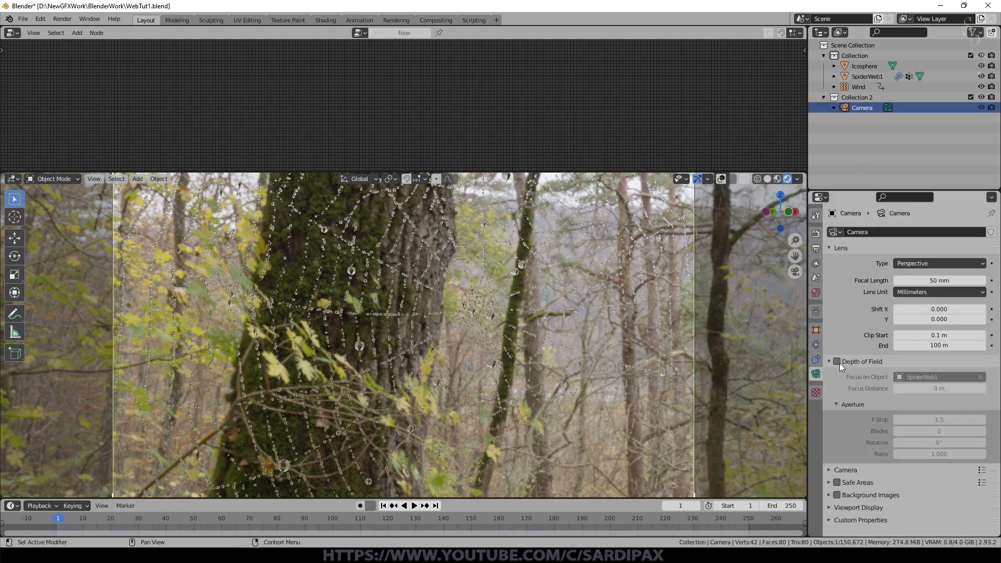
{"action": "left_click", "coordinate": [837, 362]}
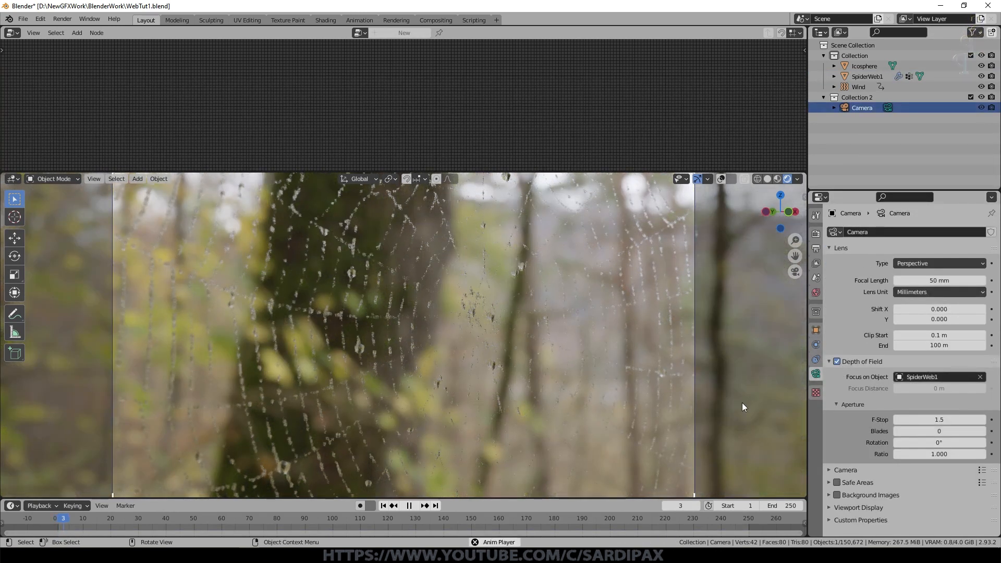
{"action": "left_click", "coordinate": [408, 505]}
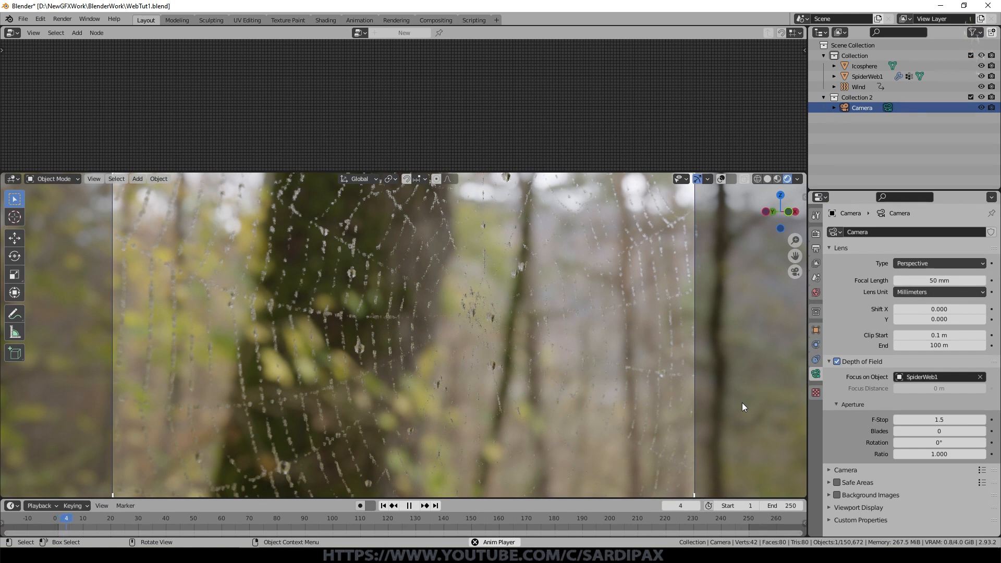
{"action": "left_click", "coordinate": [864, 66]}
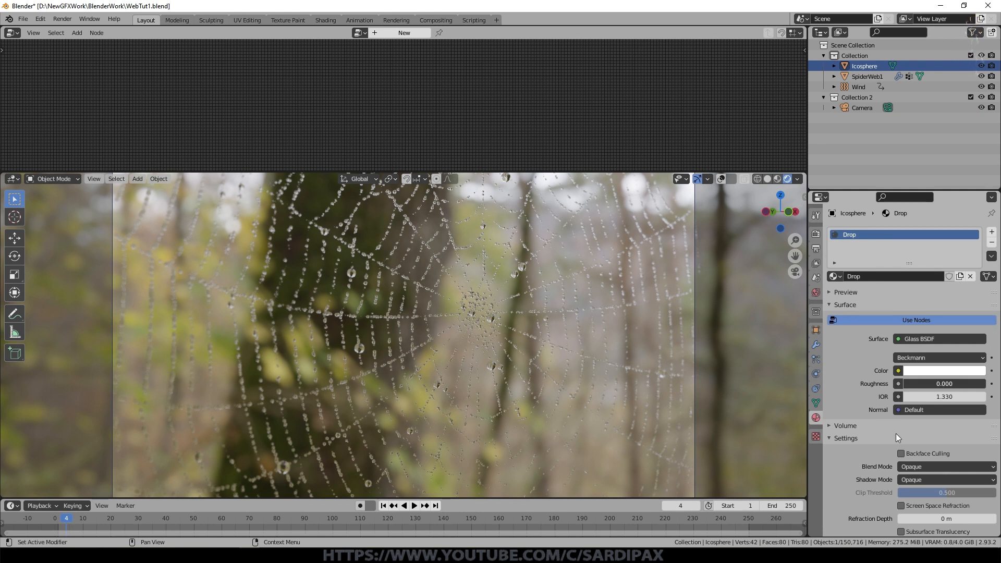
- Set the Drop material's Shadow Mode to Alpha Hashed to match the blend mode
{"action": "left_click", "coordinate": [946, 480]}
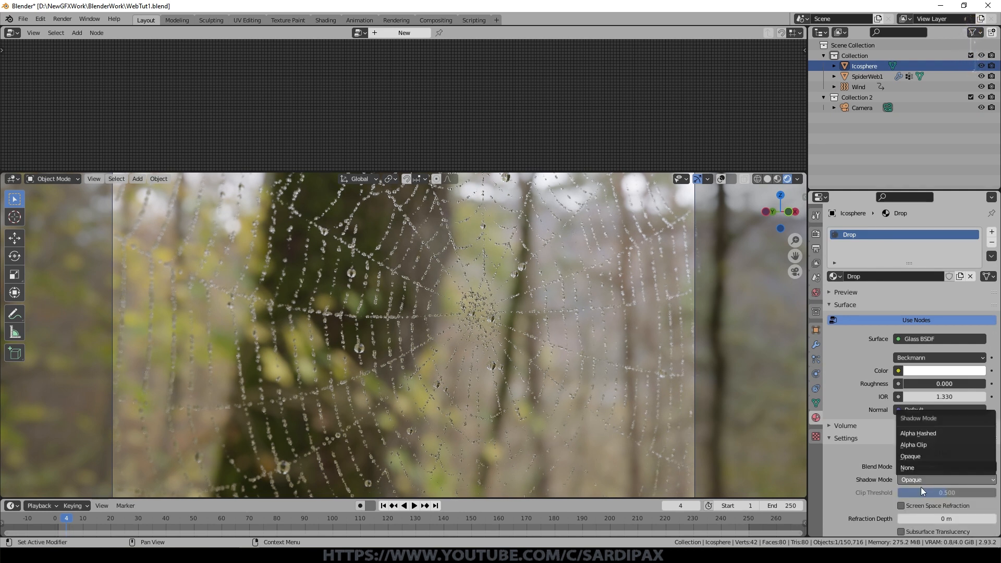
{"action": "left_click", "coordinate": [918, 433]}
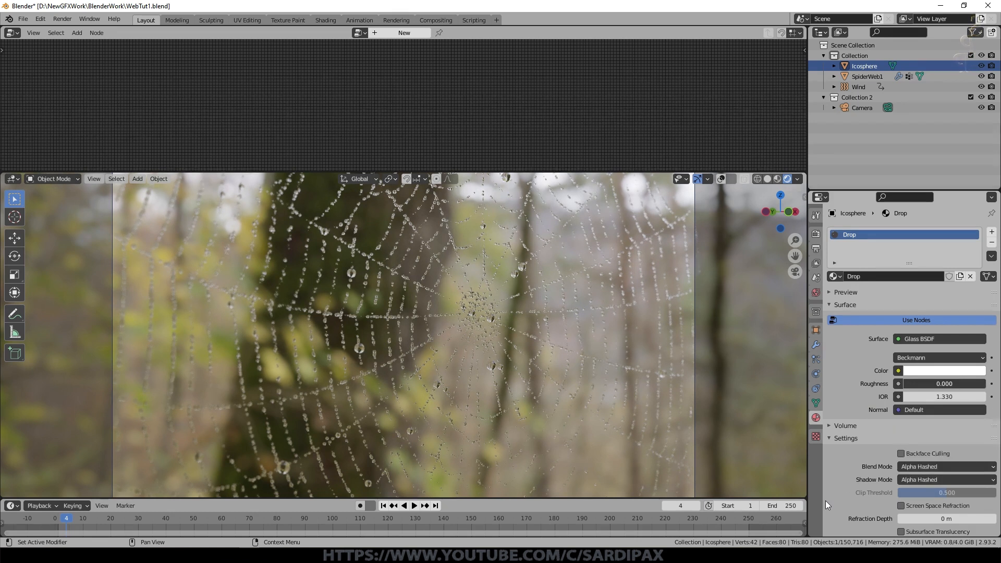